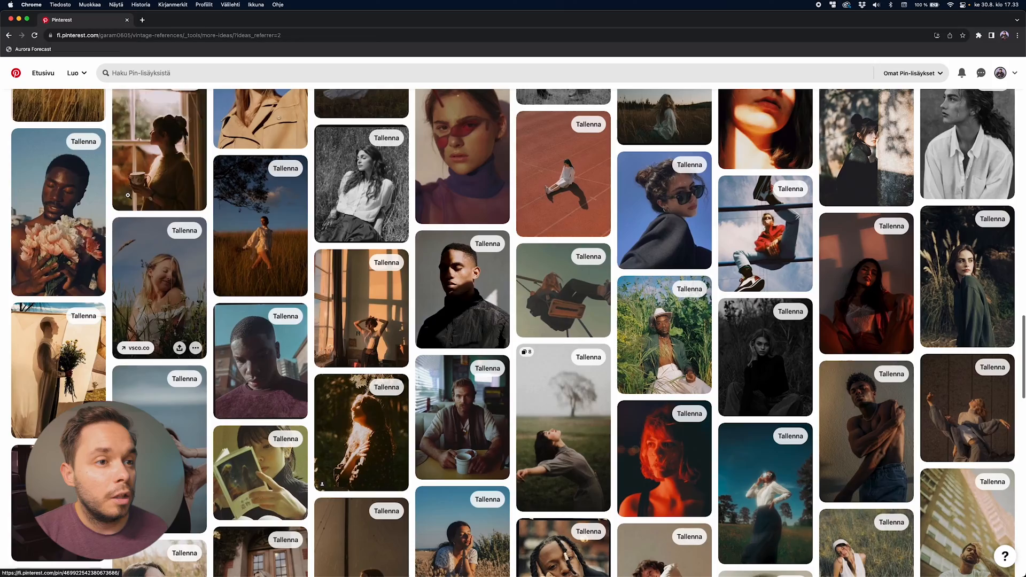
# Return to the photo grid and open the first wedding photo in Develop.
pyautogui.scroll(-3)
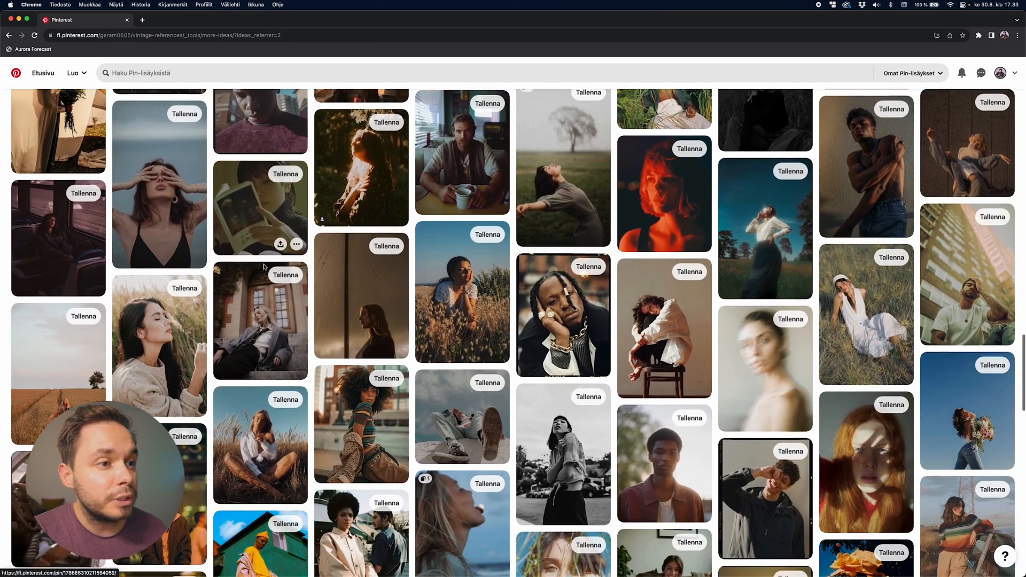
pyautogui.scroll(-3)
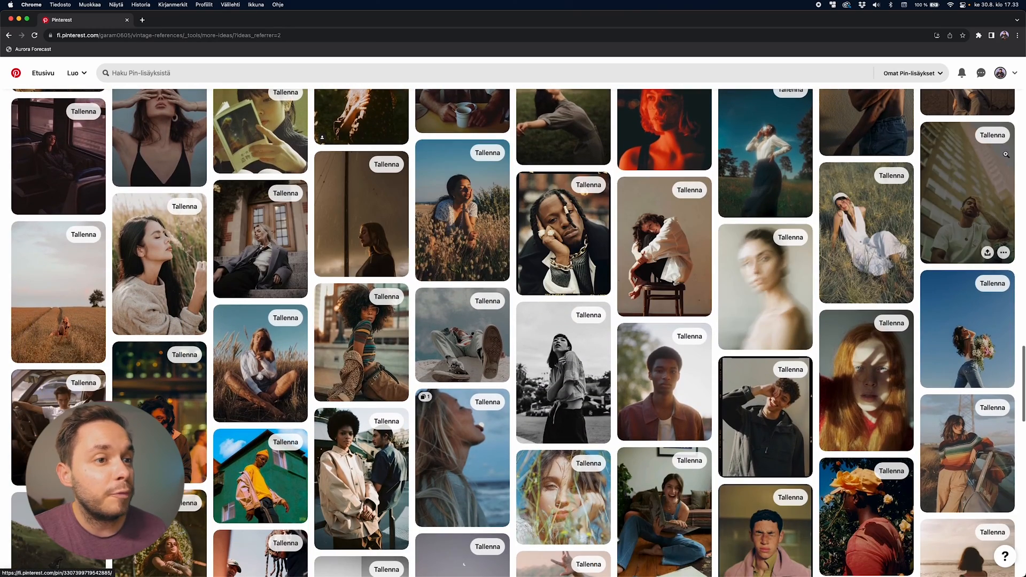
pyautogui.scroll(-3)
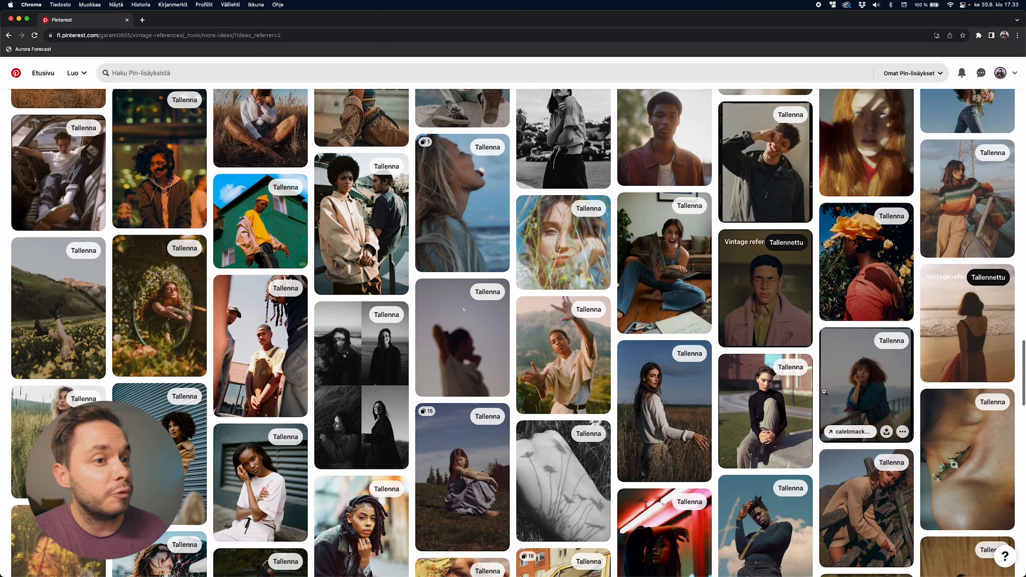
pyautogui.scroll(-3)
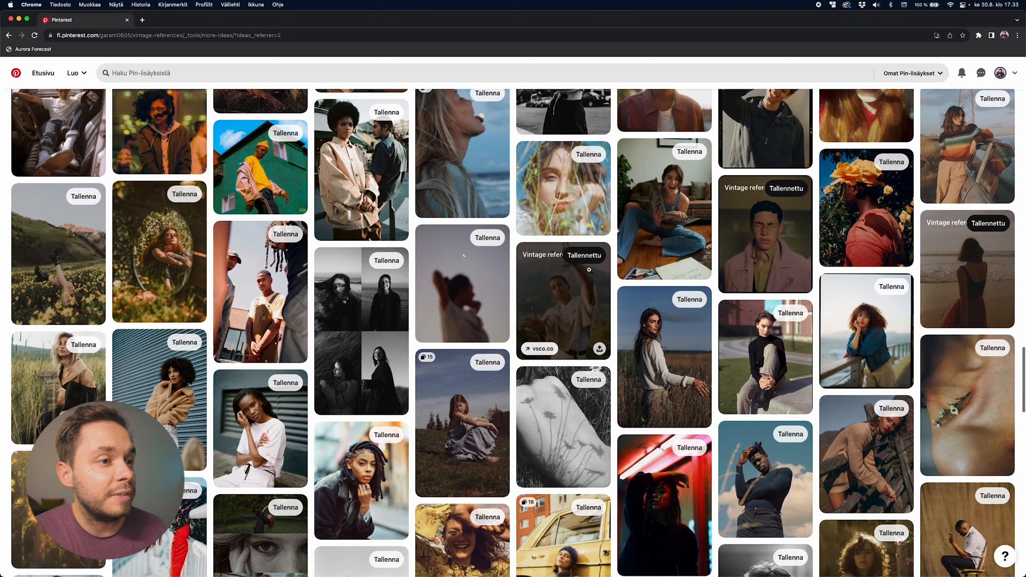
pyautogui.scroll(-3)
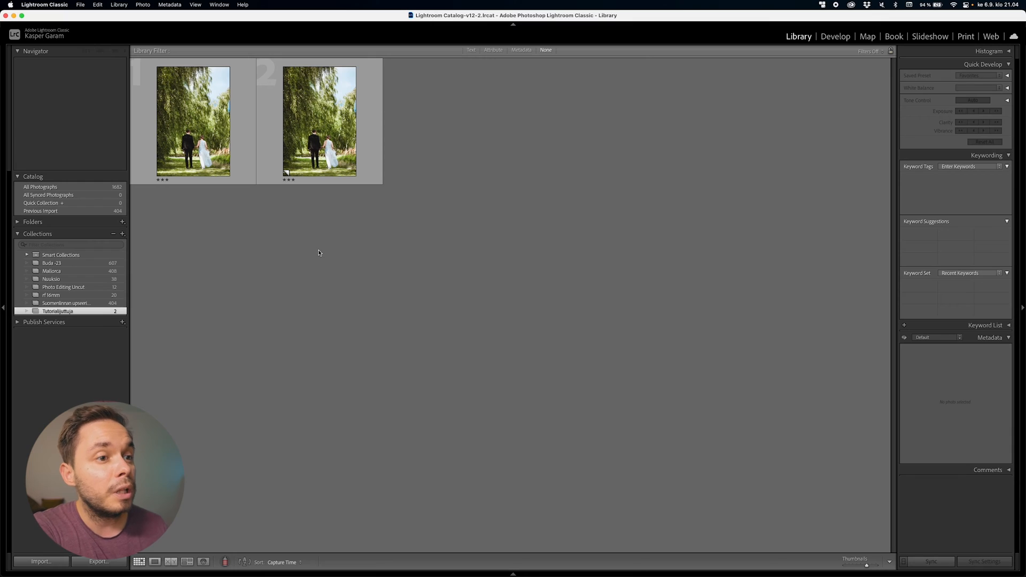
pyautogui.moveTo(204, 121)
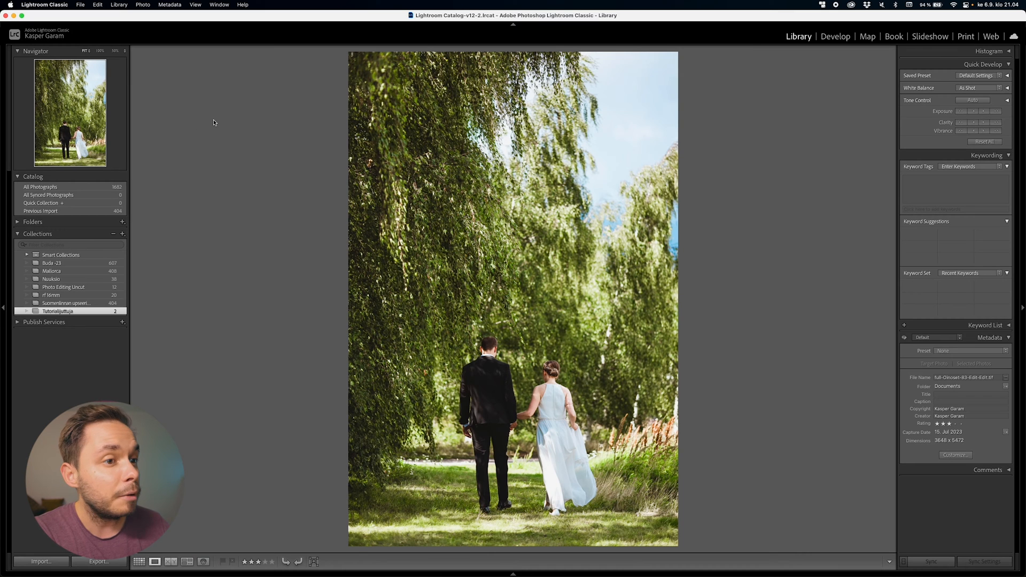
pyautogui.click(143, 562)
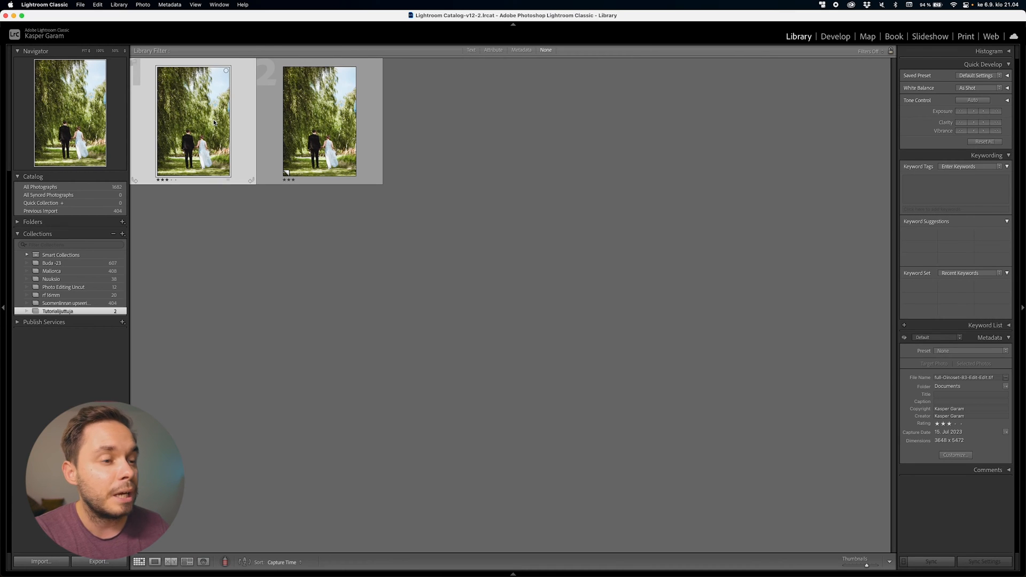
pyautogui.click(835, 36)
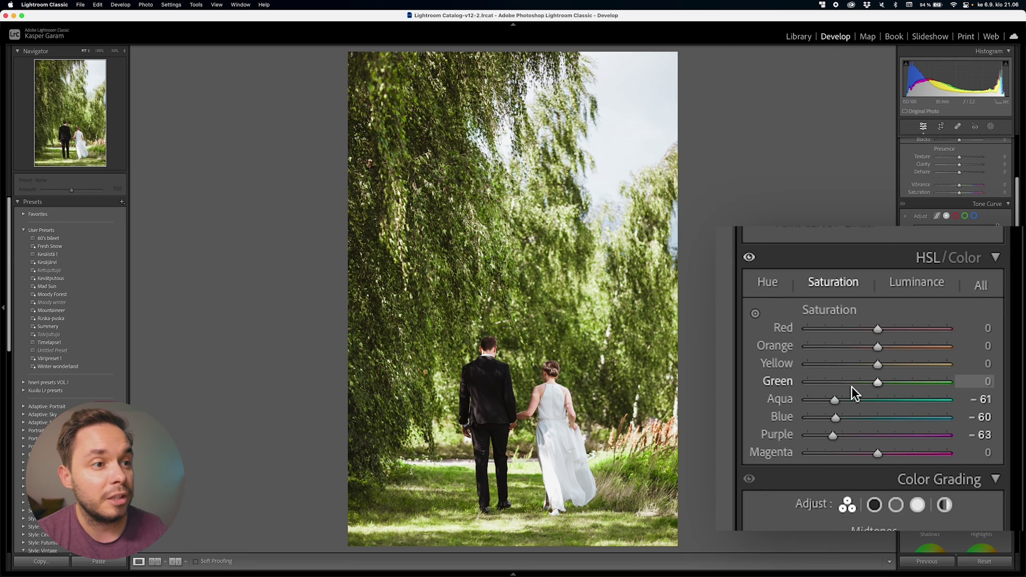
# Set Green Saturation to -58, and Yellow Hue to -39 and Green Hue to -91.
pyautogui.moveTo(878, 382); pyautogui.dragTo(839, 381)
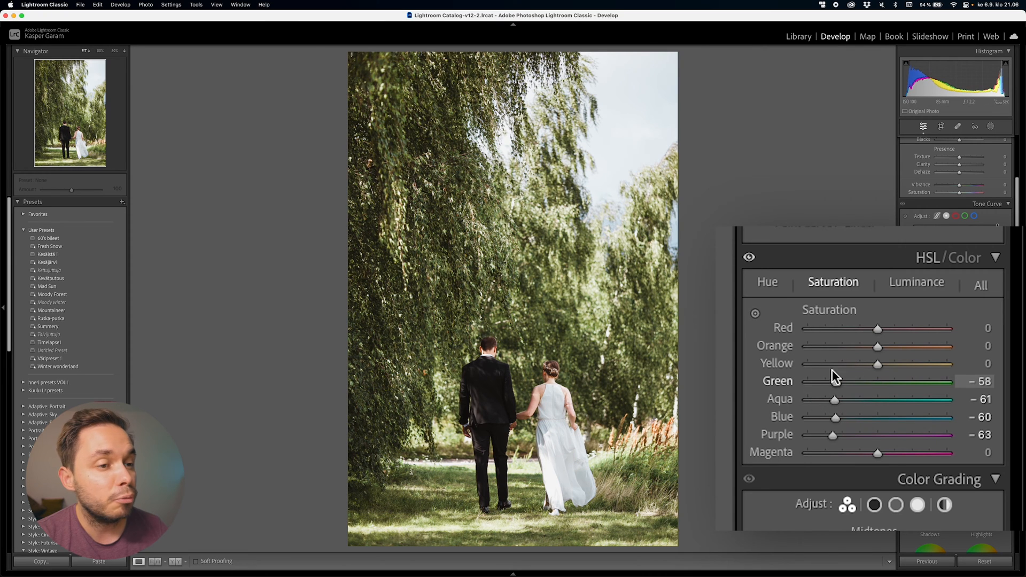
pyautogui.click(767, 281)
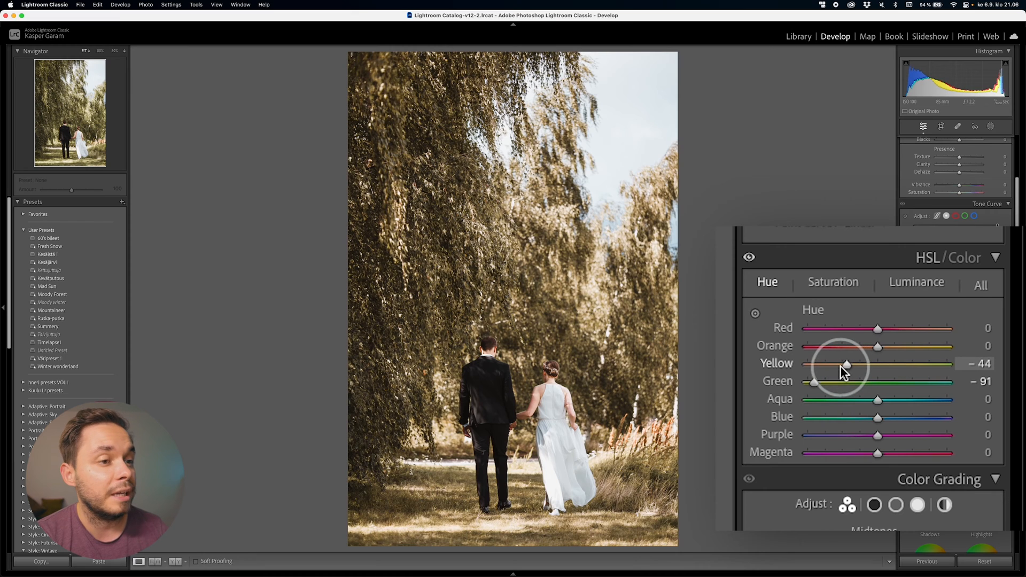
pyautogui.moveTo(844, 364); pyautogui.dragTo(852, 364)
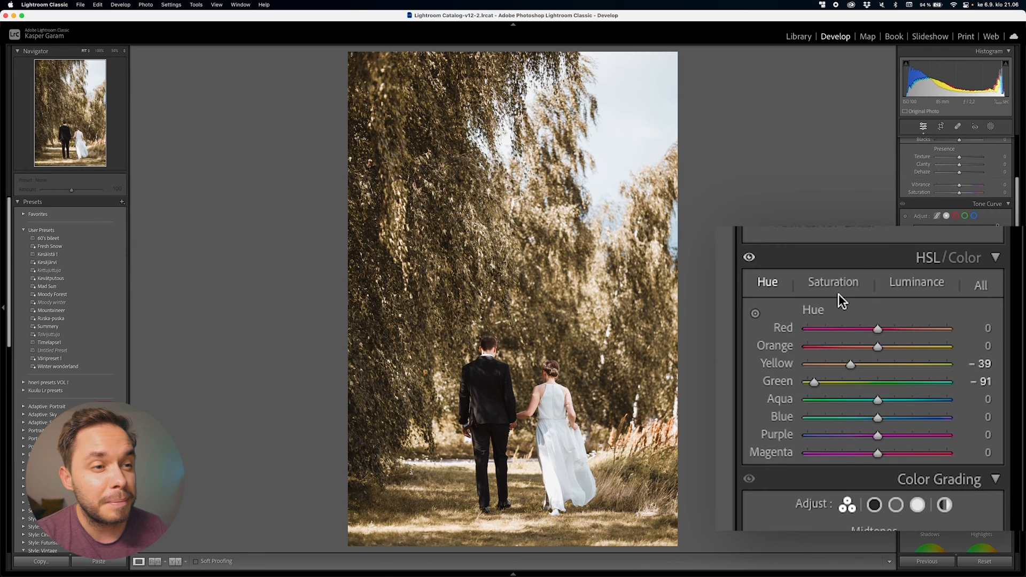
pyautogui.click(832, 281)
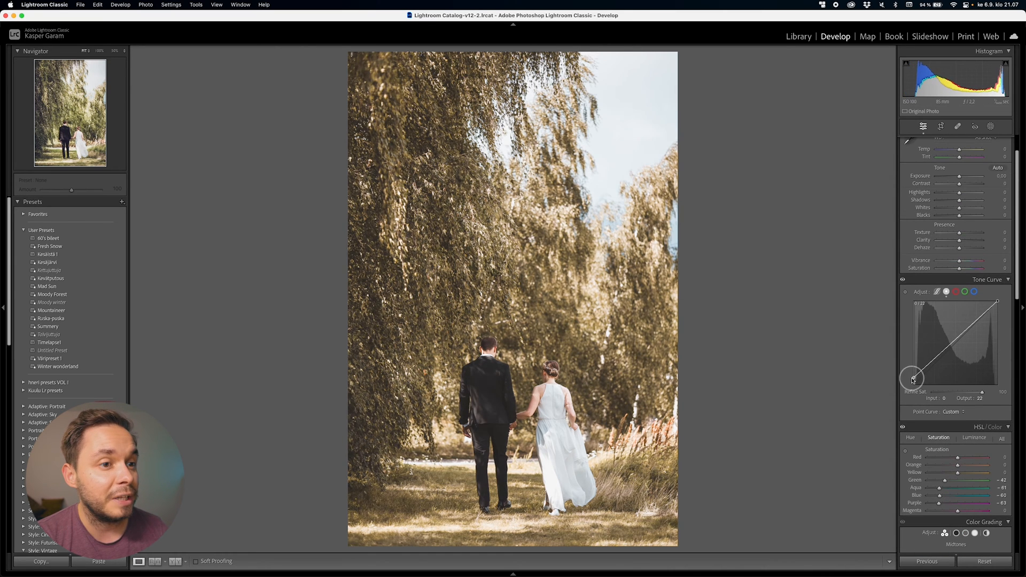
# Make a faded tone curve: raise black point, lower white point, add shadow points.
pyautogui.moveTo(996, 301); pyautogui.dragTo(999, 321)
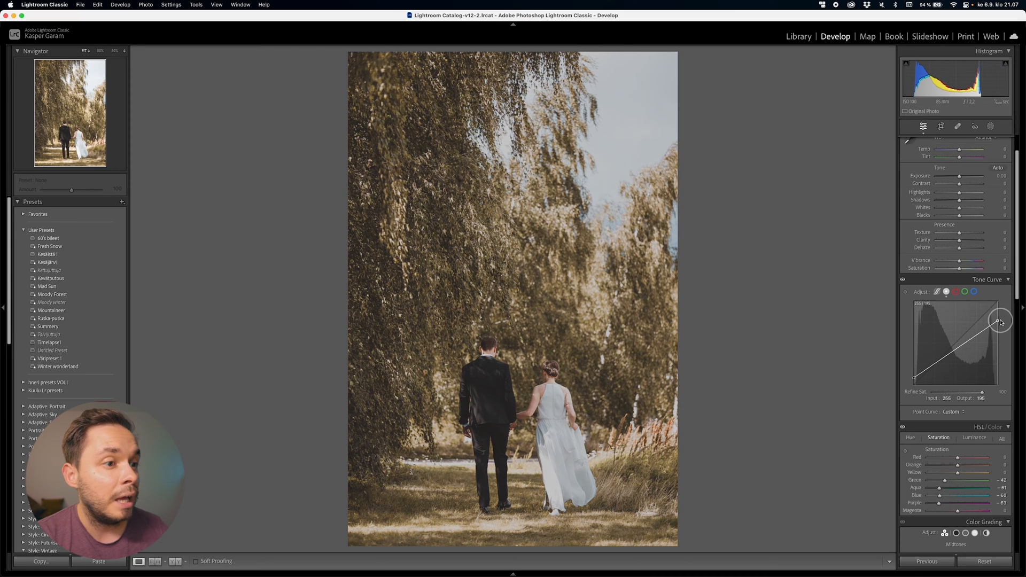
pyautogui.moveTo(1000, 321); pyautogui.dragTo(983, 340)
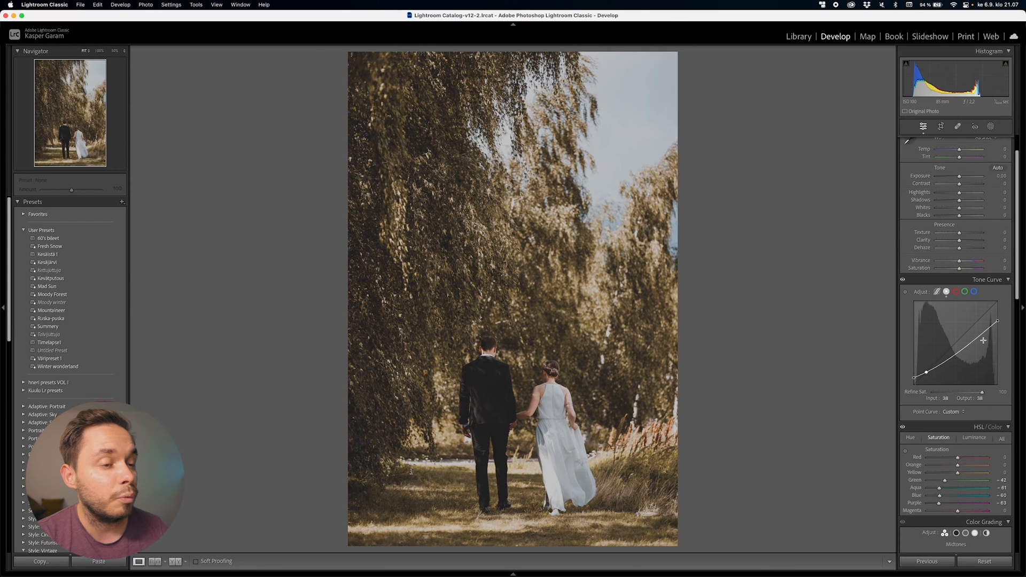
pyautogui.moveTo(914, 385); pyautogui.dragTo(914, 378)
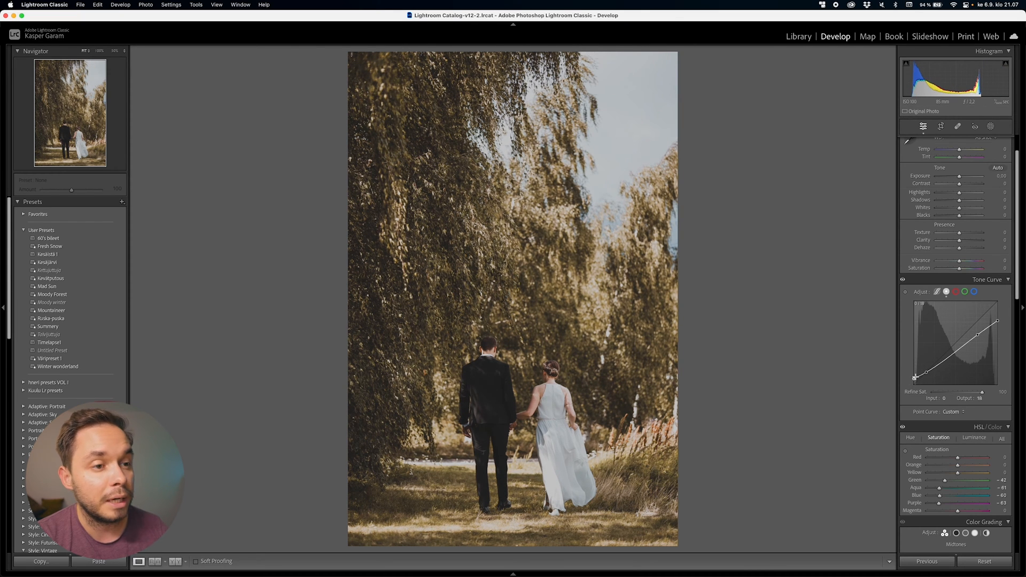
pyautogui.moveTo(915, 378); pyautogui.dragTo(927, 373)
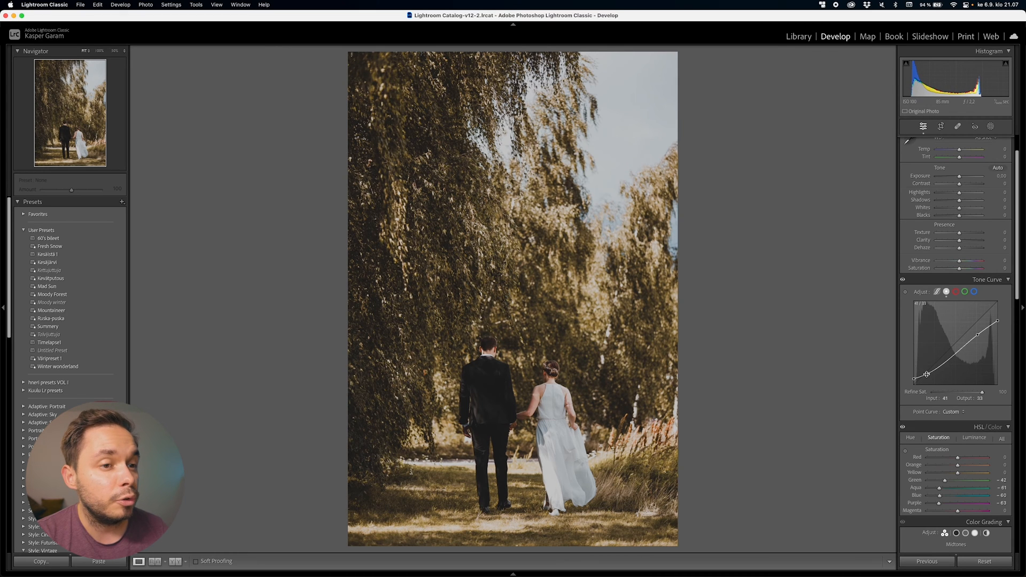
# Warm the highlights toward orange on the Color Grading wheel.
pyautogui.scroll(-3)
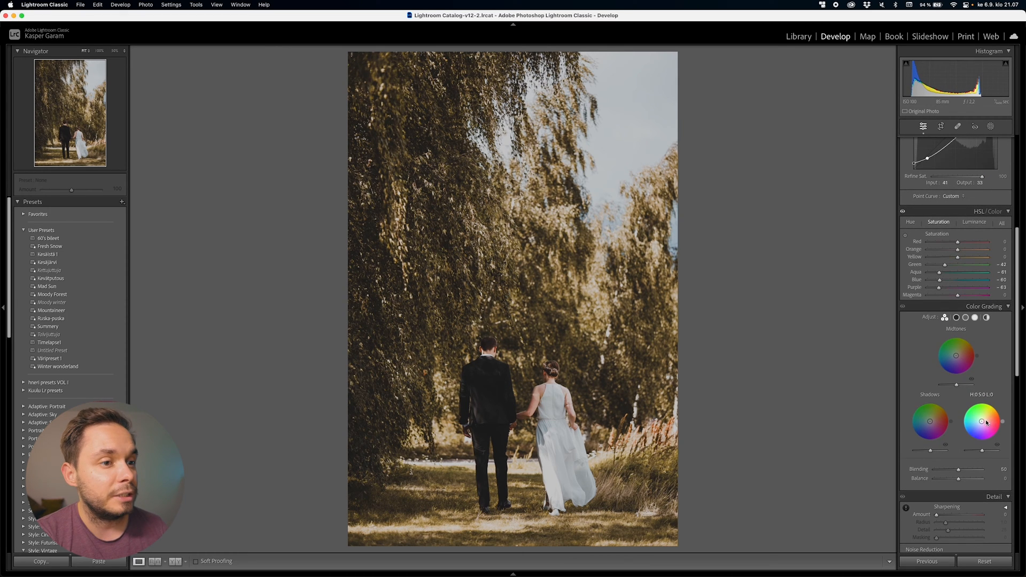
pyautogui.moveTo(981, 419); pyautogui.dragTo(985, 411)
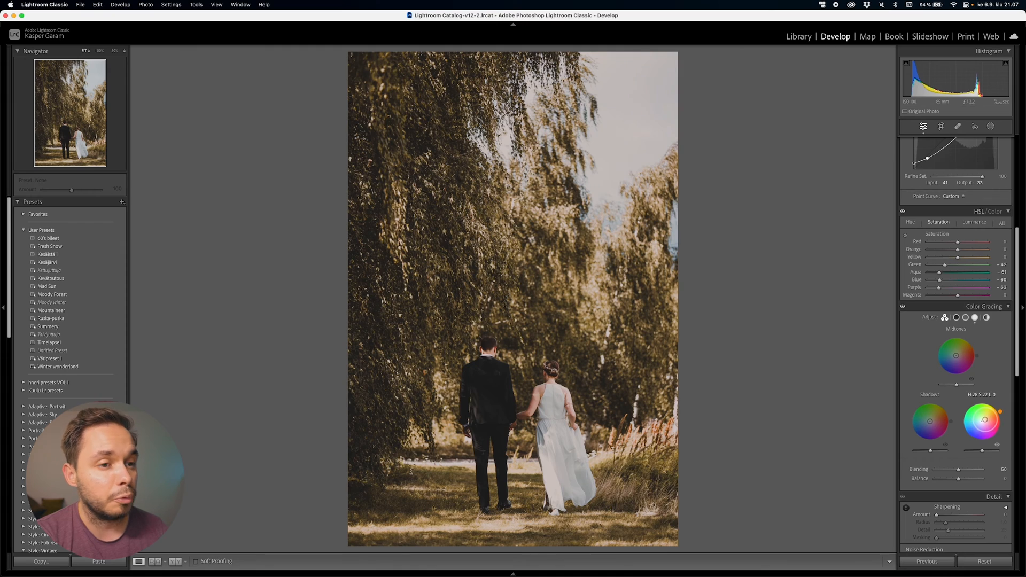
pyautogui.click(798, 36)
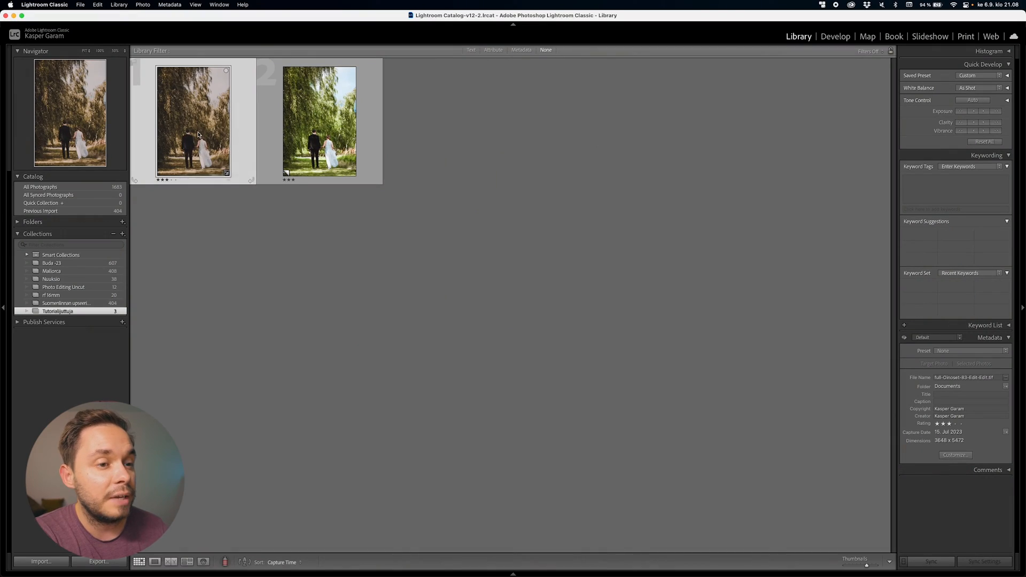
# Reopen the edited photo in Develop and raise the Effects Grain Amount.
pyautogui.click(835, 36)
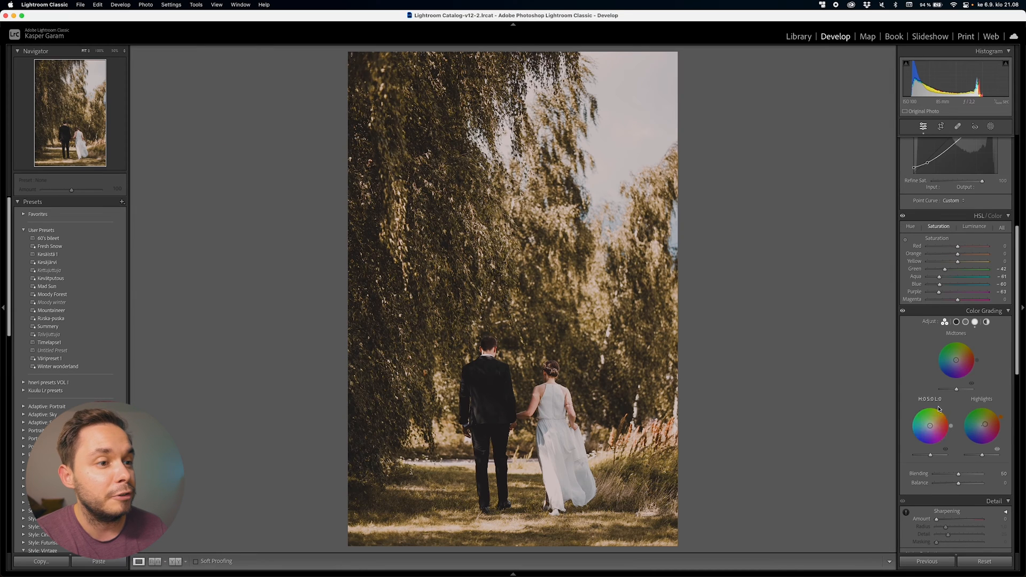
pyautogui.scroll(-3)
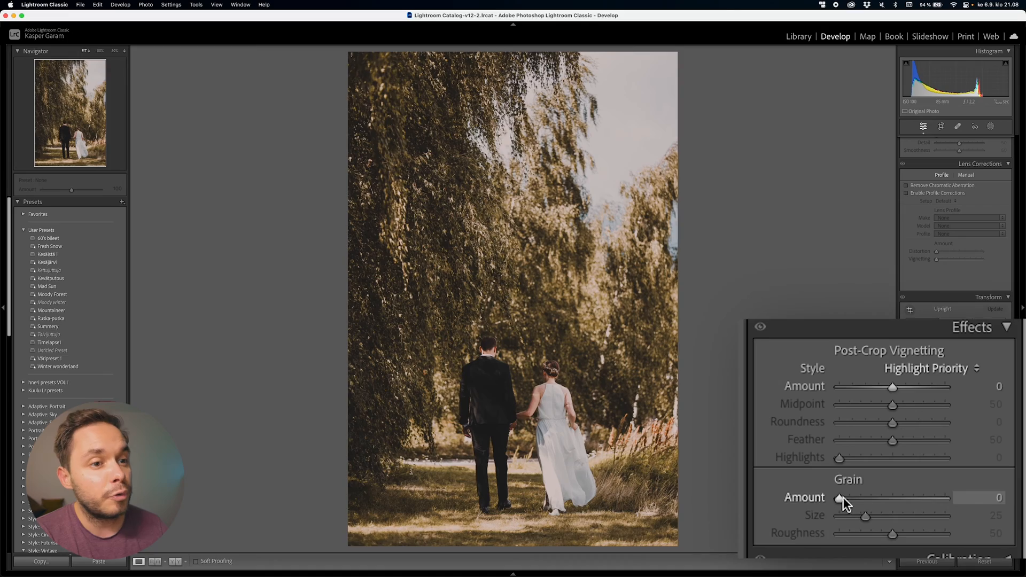
pyautogui.moveTo(840, 498); pyautogui.dragTo(898, 498)
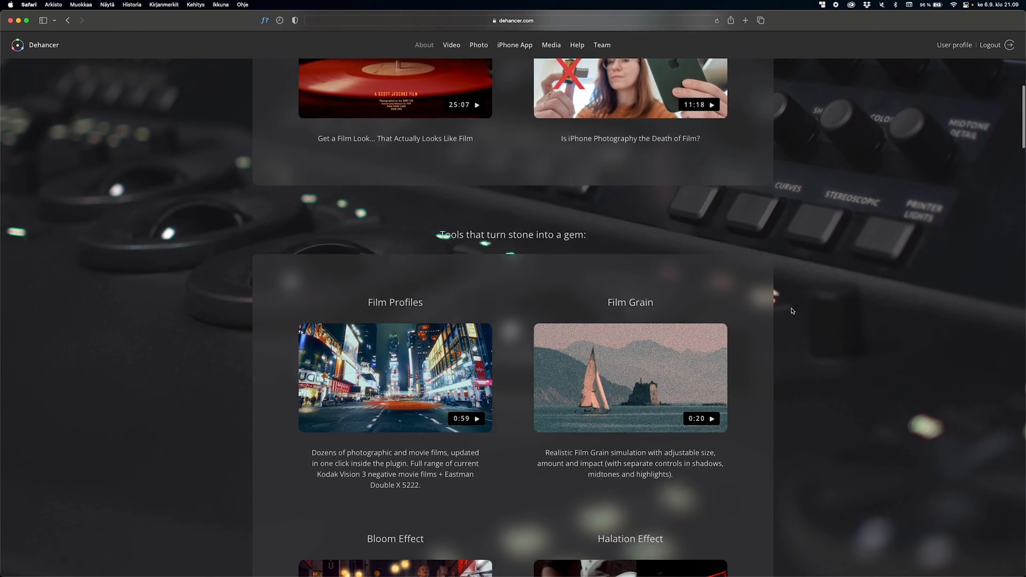
# Browse the Key features film profile comparisons on Dehancer's website.
pyautogui.scroll(-3)
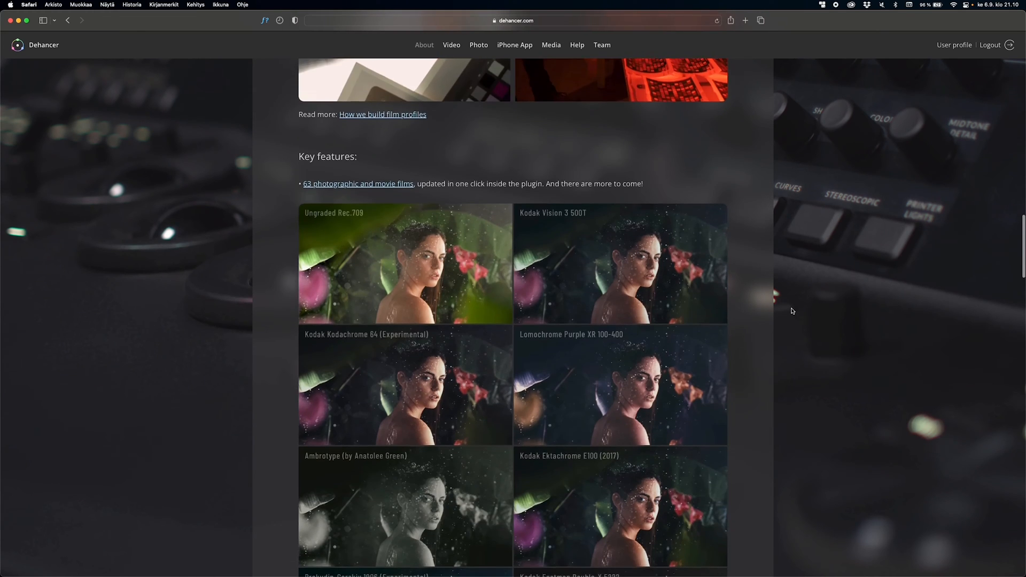
pyautogui.scroll(-3)
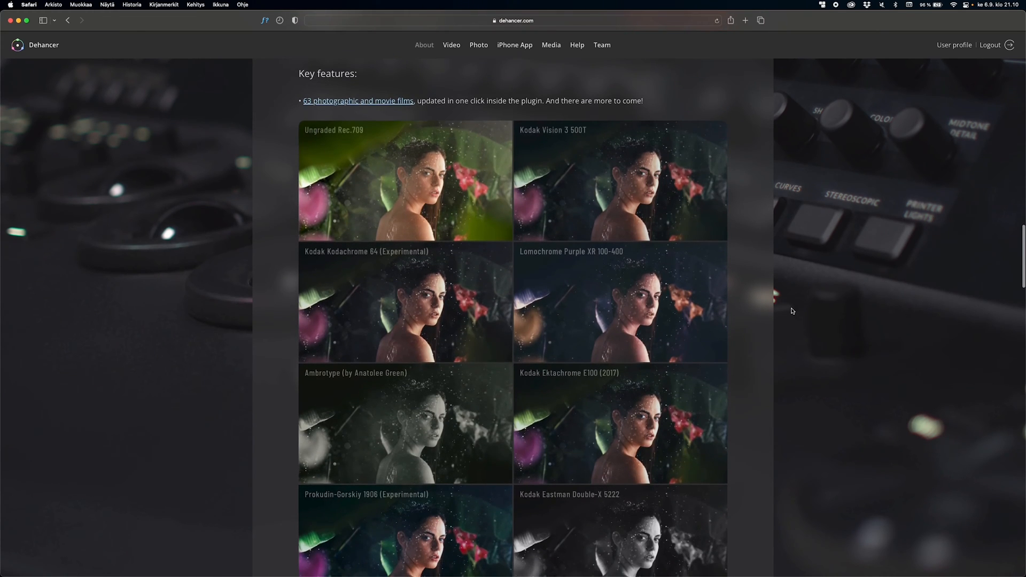
pyautogui.scroll(-3)
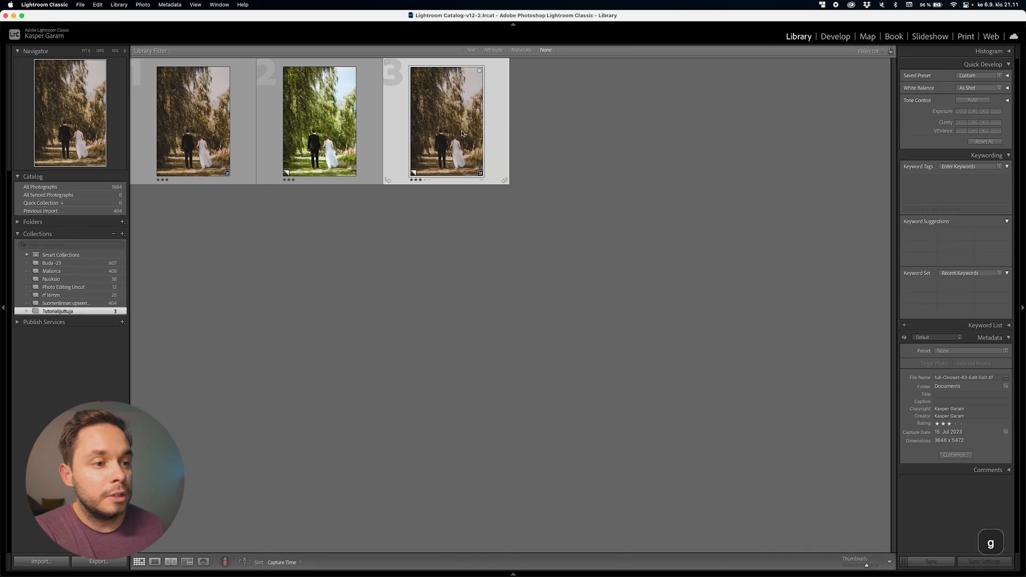
# Edit the third photo in Dehancer as a copy with Lightroom adjustments.
pyautogui.rightClick(463, 133)
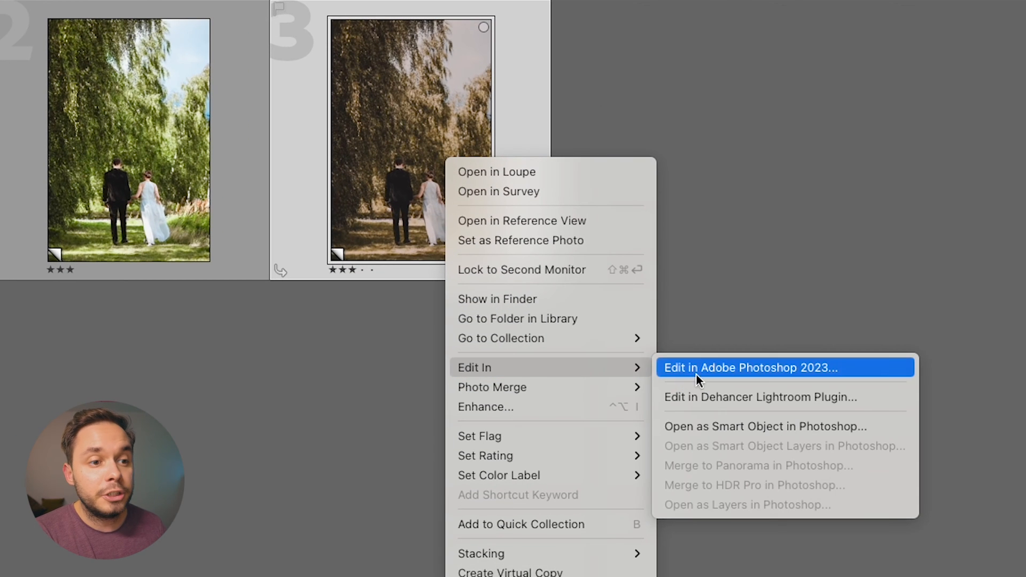
pyautogui.moveTo(712, 406)
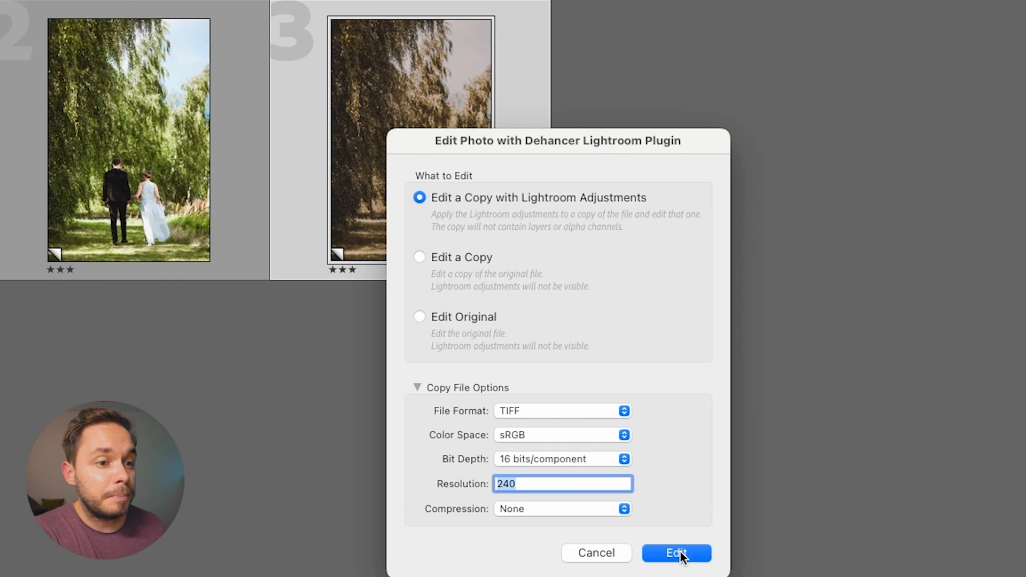
pyautogui.click(676, 553)
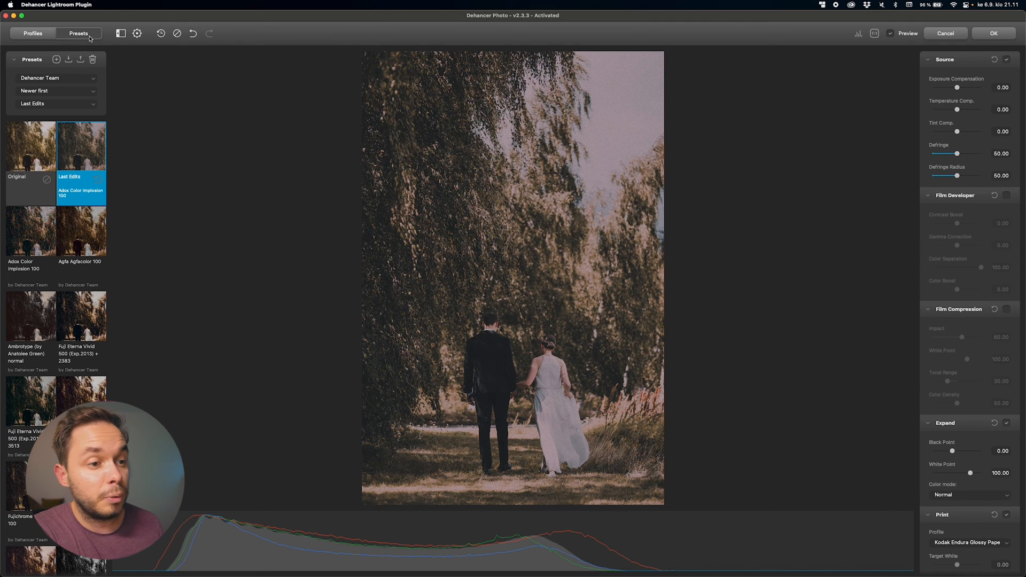
# Apply the Original preset from Dehancer's presets list.
pyautogui.click(33, 32)
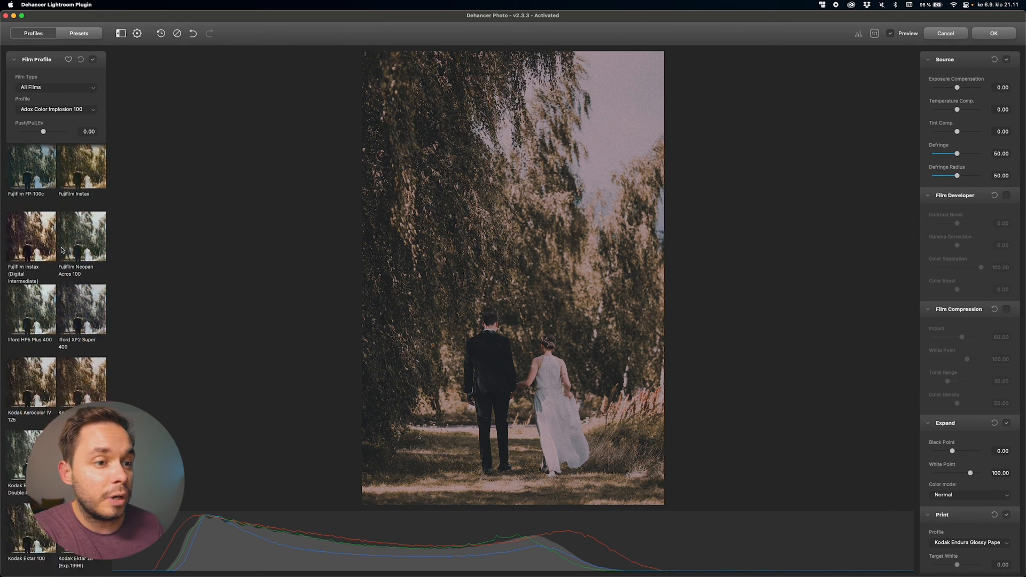
pyautogui.click(79, 33)
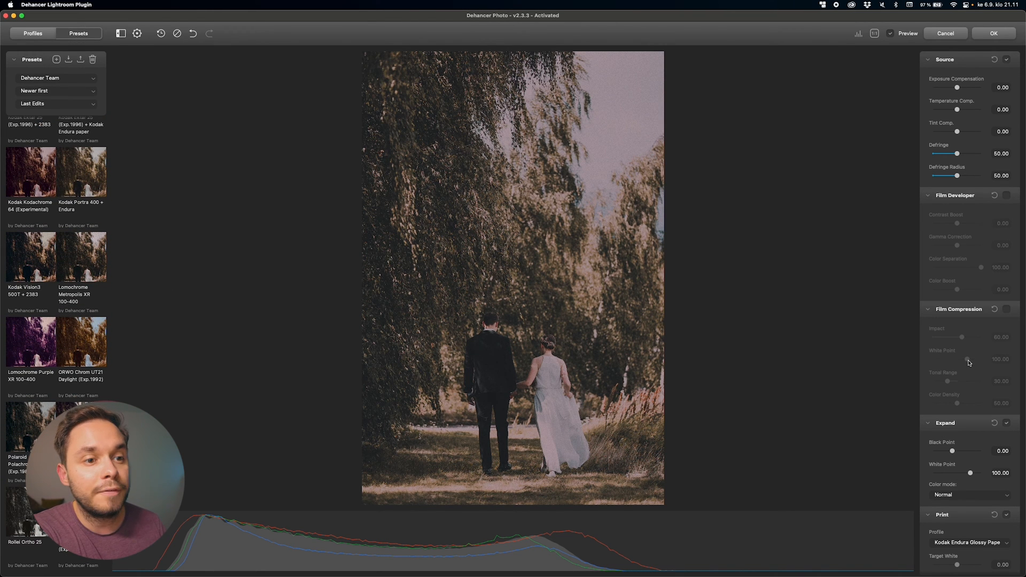
pyautogui.scroll(-3)
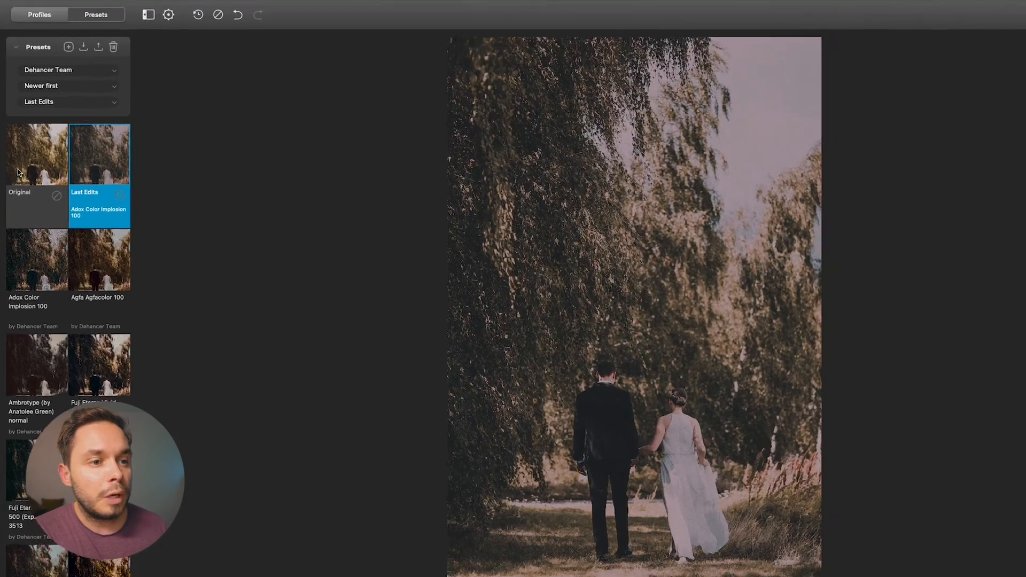
pyautogui.click(30, 161)
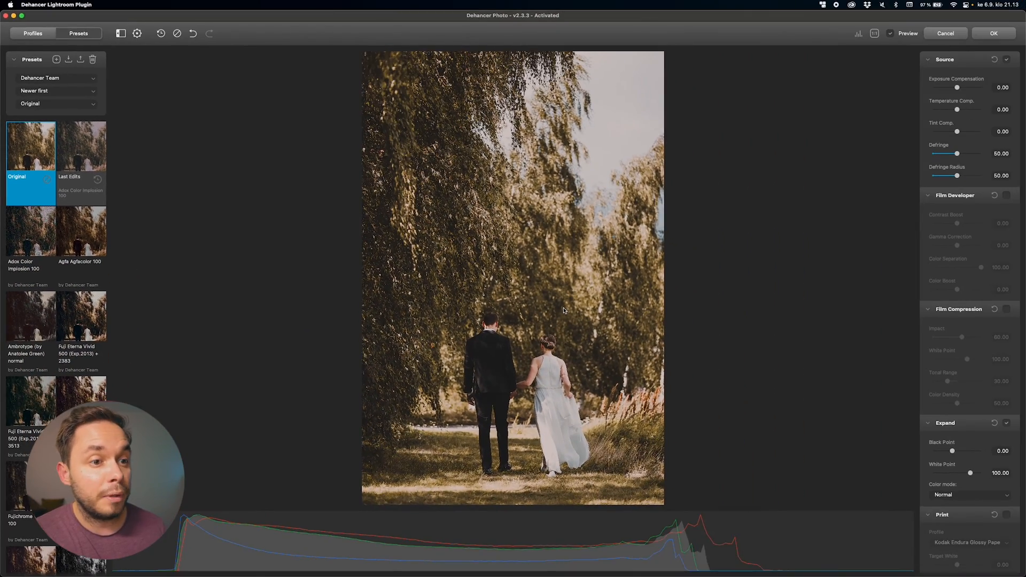
# Enable the Film Grain effect in the right panel.
pyautogui.scroll(-3)
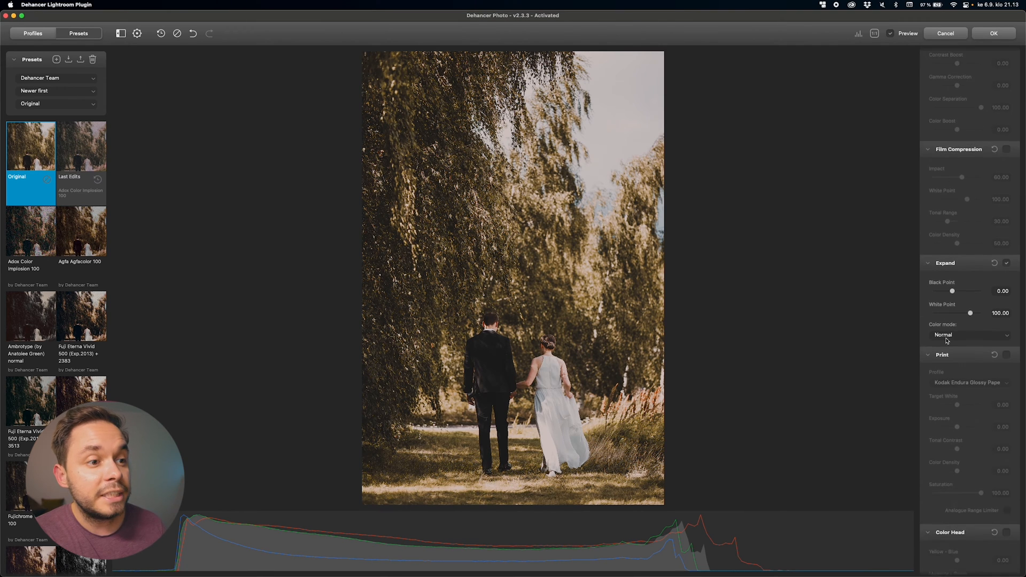
pyautogui.scroll(-3)
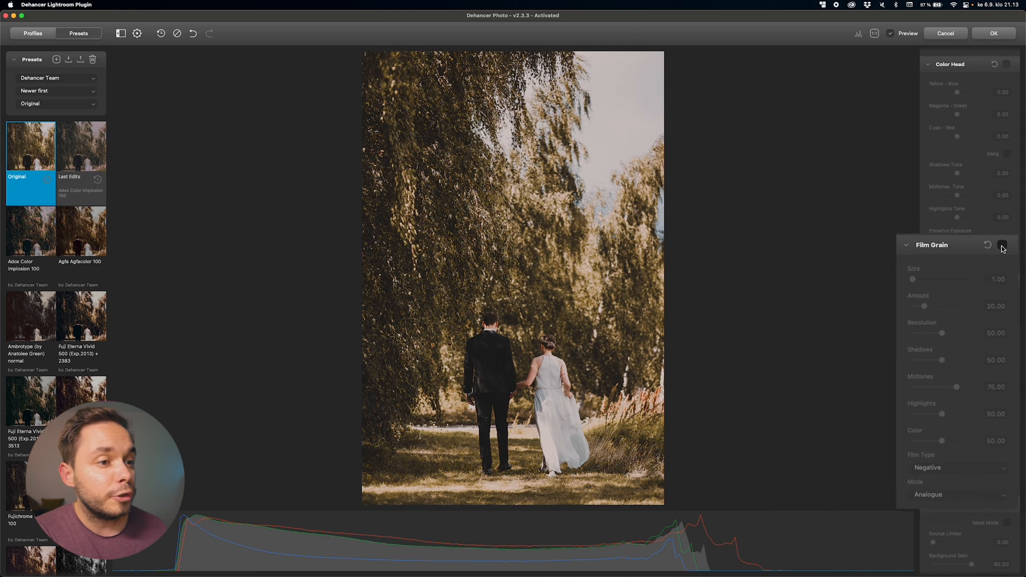
pyautogui.click(1007, 245)
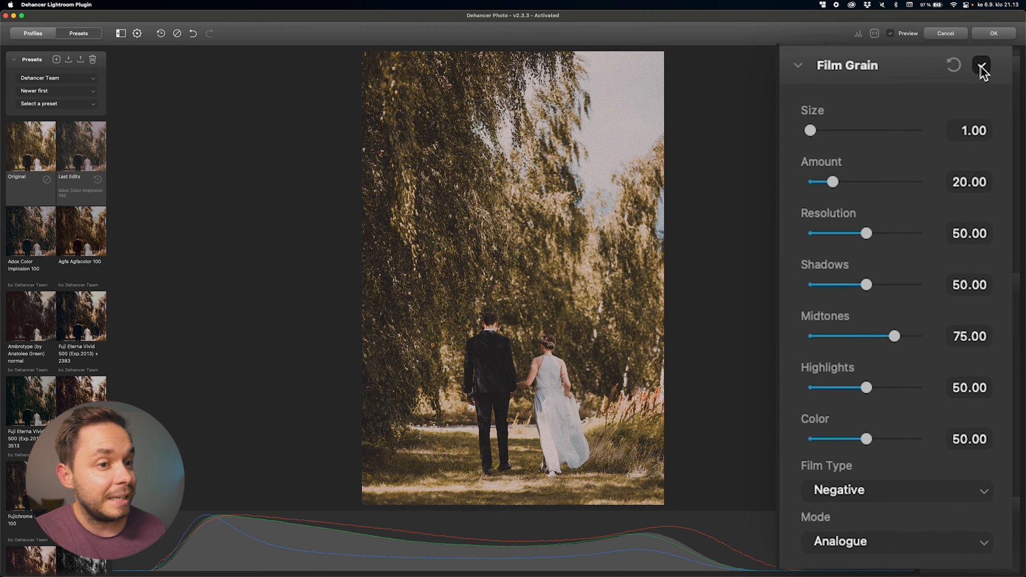
# Keep Negative film type and raise grain Size to about 2.42.
pyautogui.click(983, 67)
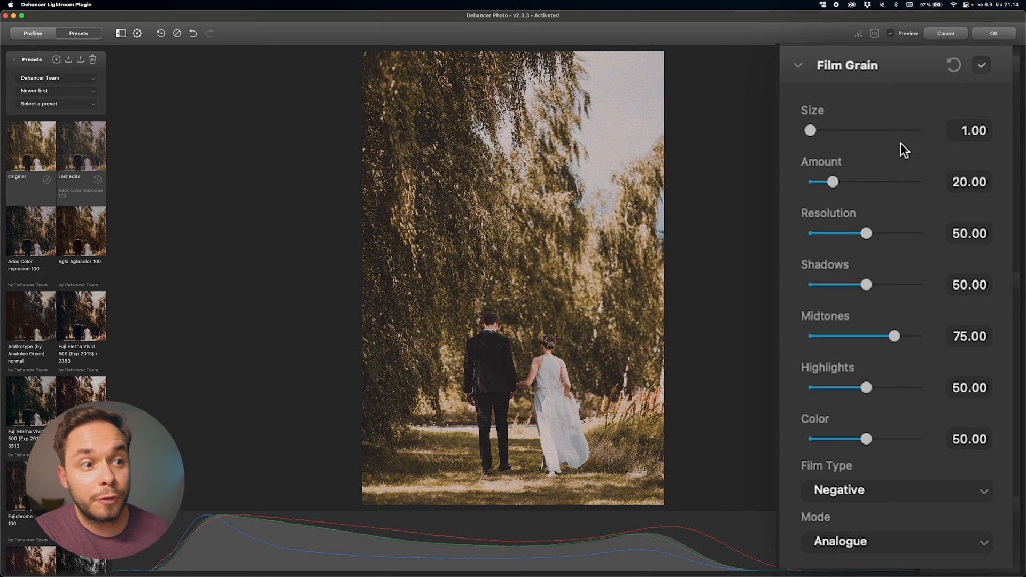
pyautogui.click(896, 490)
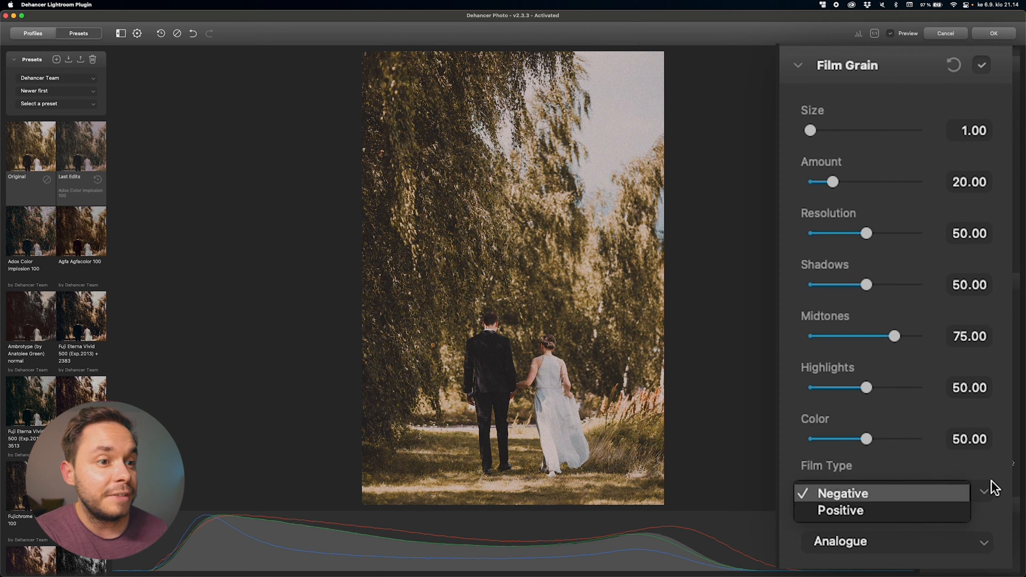
pyautogui.click(844, 493)
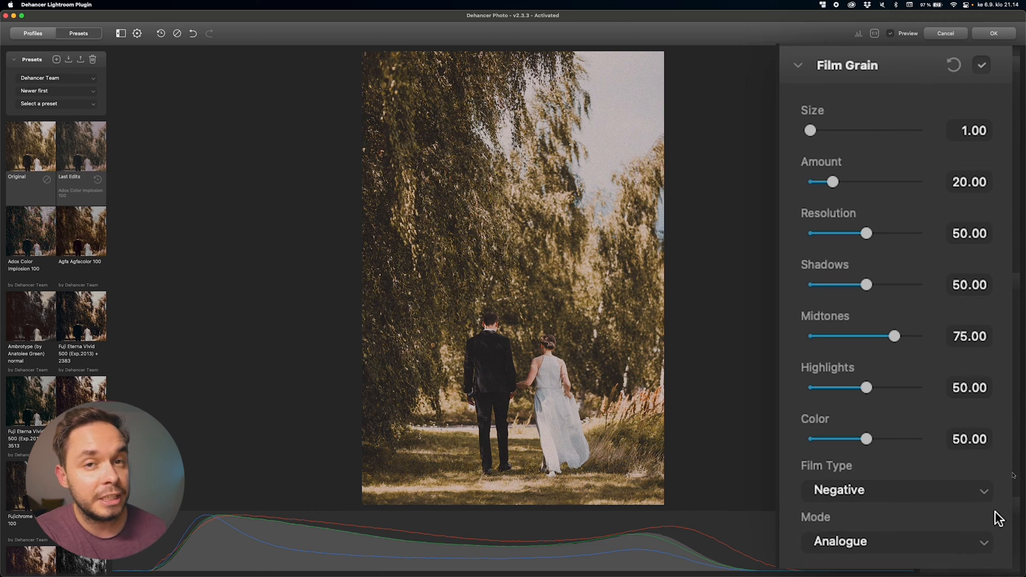
pyautogui.moveTo(810, 130); pyautogui.dragTo(824, 131)
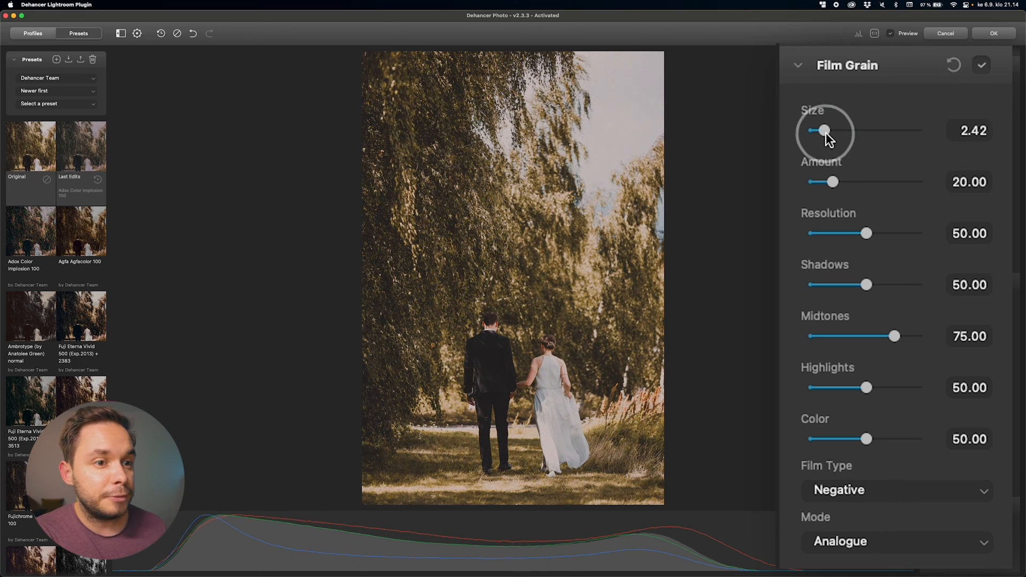
# Raise grain Size to 9.37 and Amount to 24.10; lower shadow and highlight grain.
pyautogui.moveTo(824, 131); pyautogui.dragTo(829, 130)
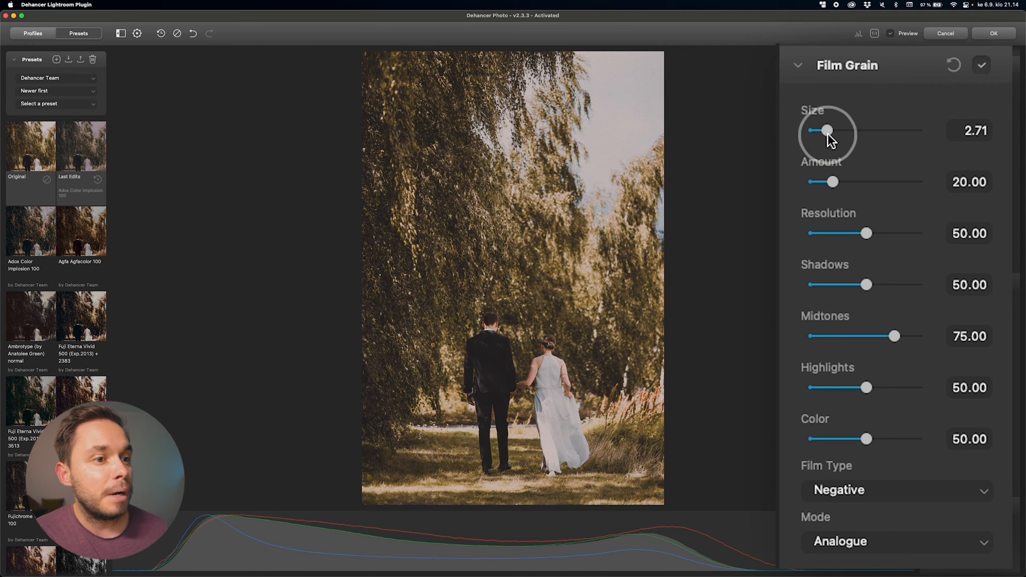
pyautogui.moveTo(832, 182); pyautogui.dragTo(847, 182)
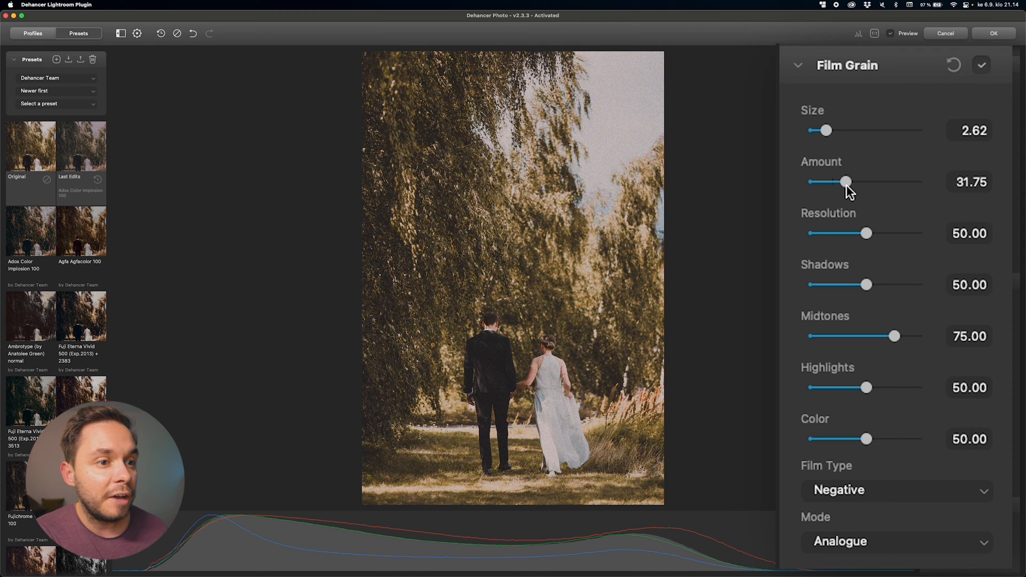
pyautogui.moveTo(871, 251)
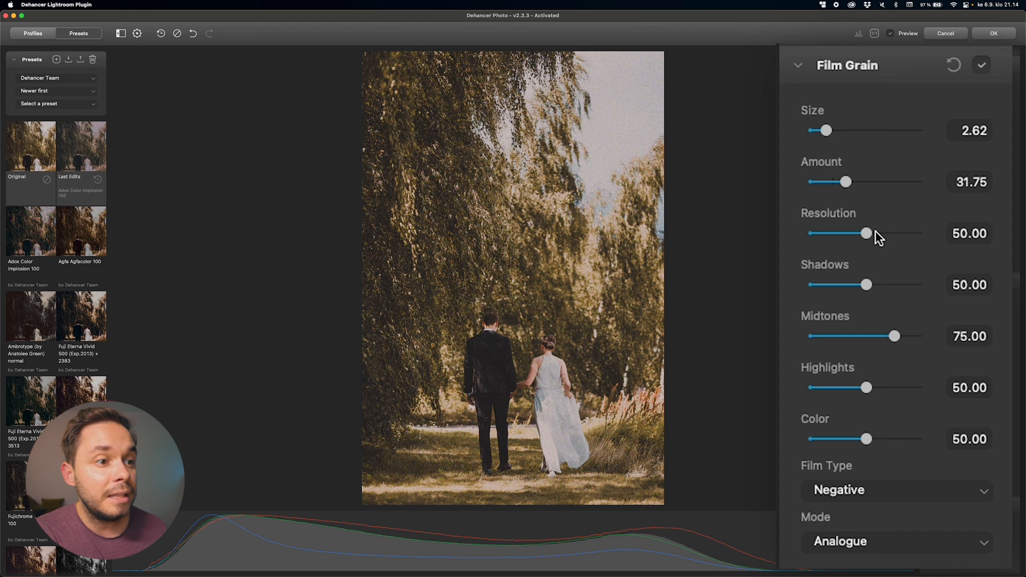
pyautogui.moveTo(871, 280)
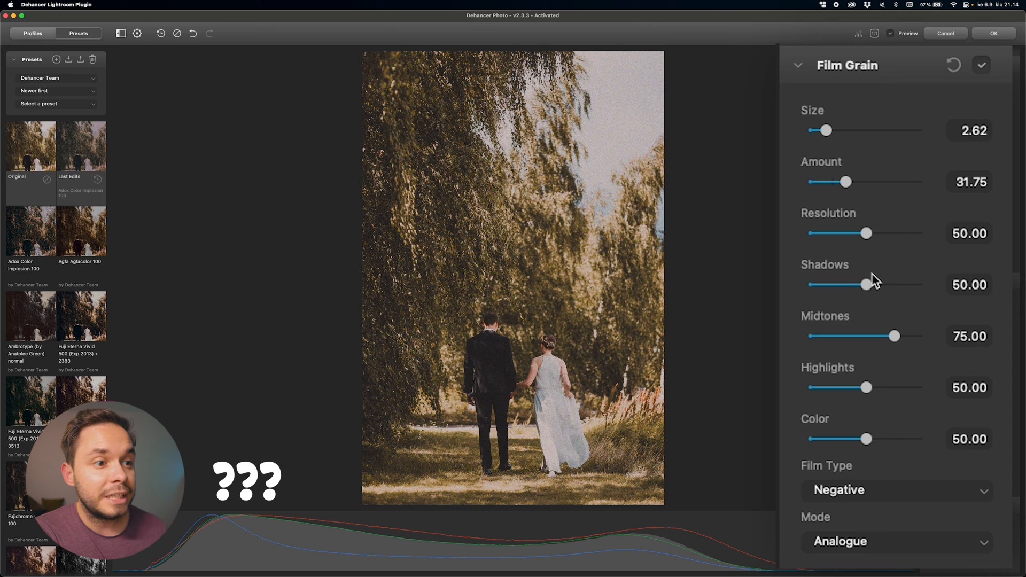
pyautogui.moveTo(864, 387); pyautogui.dragTo(885, 388)
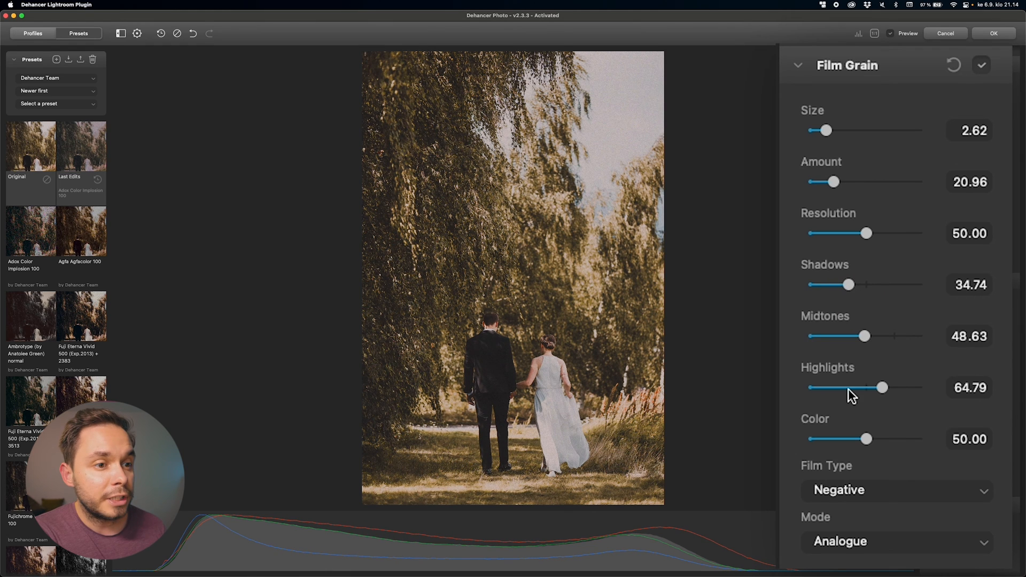
pyautogui.moveTo(863, 440); pyautogui.dragTo(852, 439)
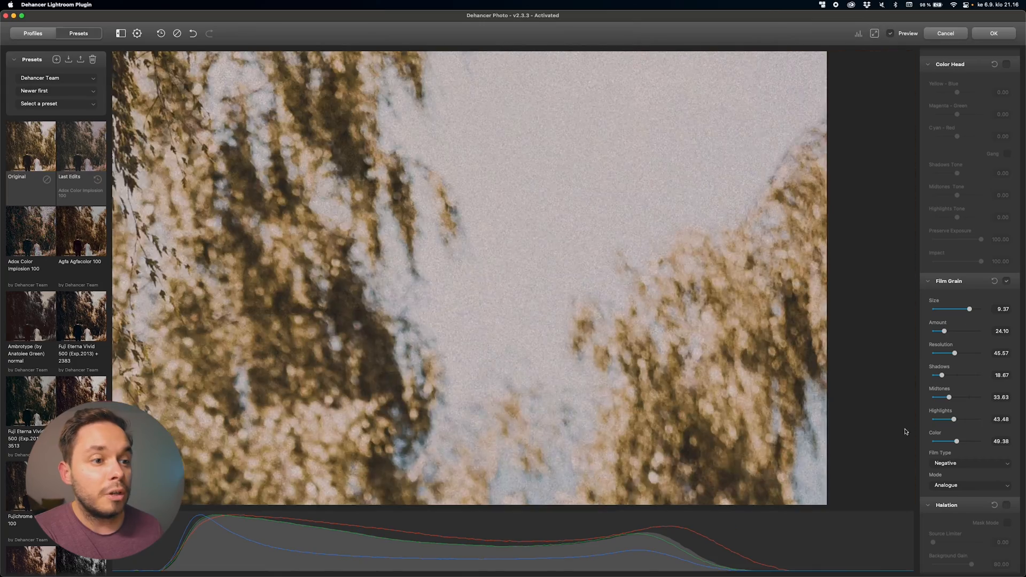
# Confirm Negative film type and Analogue grain mode in the Film Grain dropdowns.
pyautogui.click(969, 463)
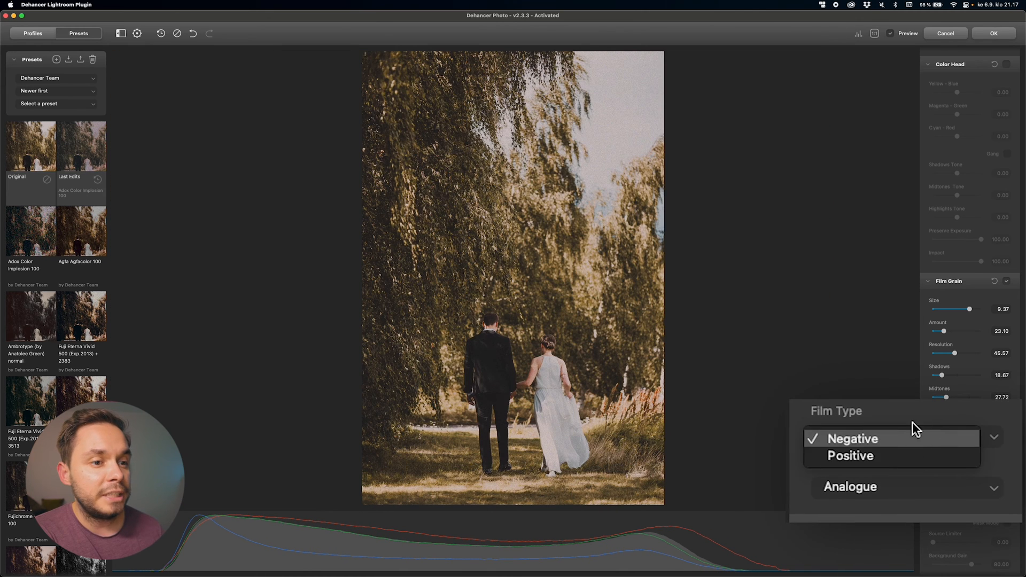
pyautogui.click(855, 439)
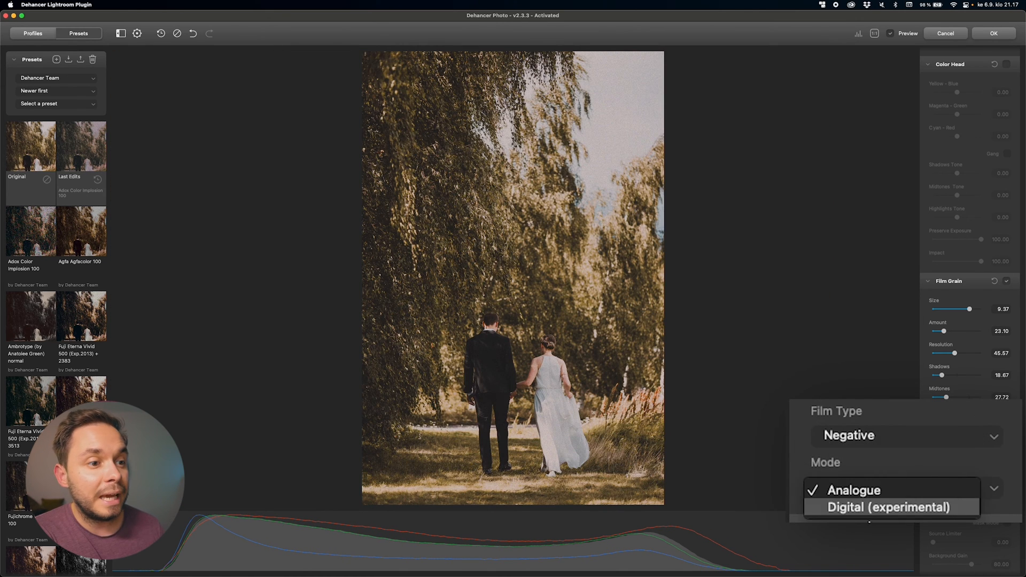
pyautogui.click(853, 490)
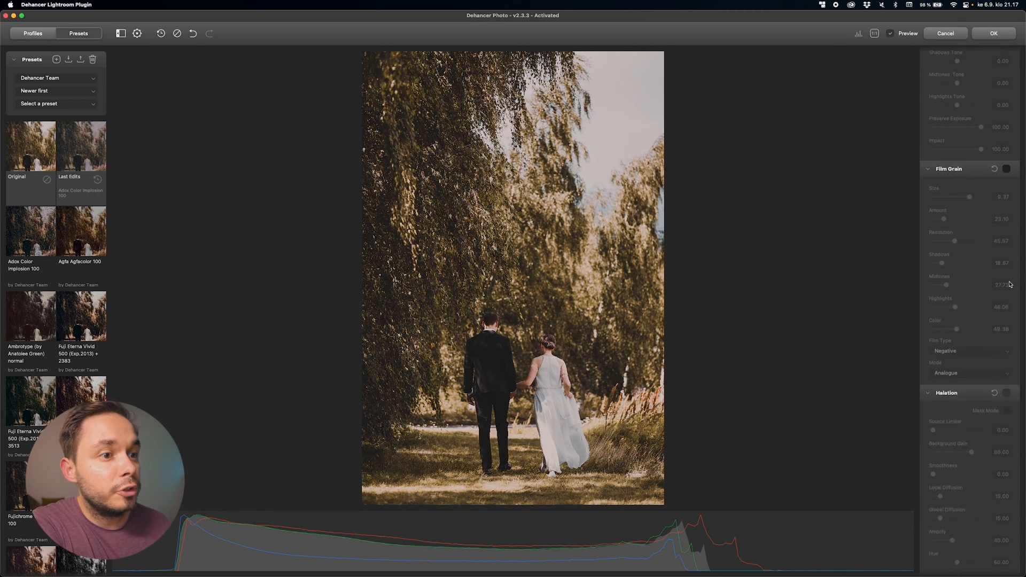
# Scroll to Halation and enable it for a reddish glow at impact 80.
pyautogui.scroll(-3)
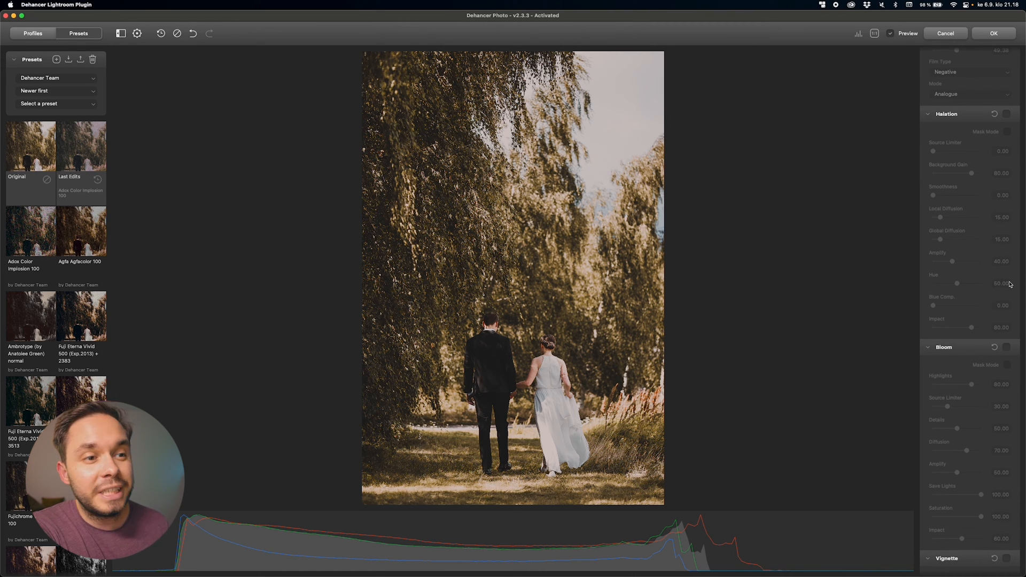
pyautogui.click(1008, 114)
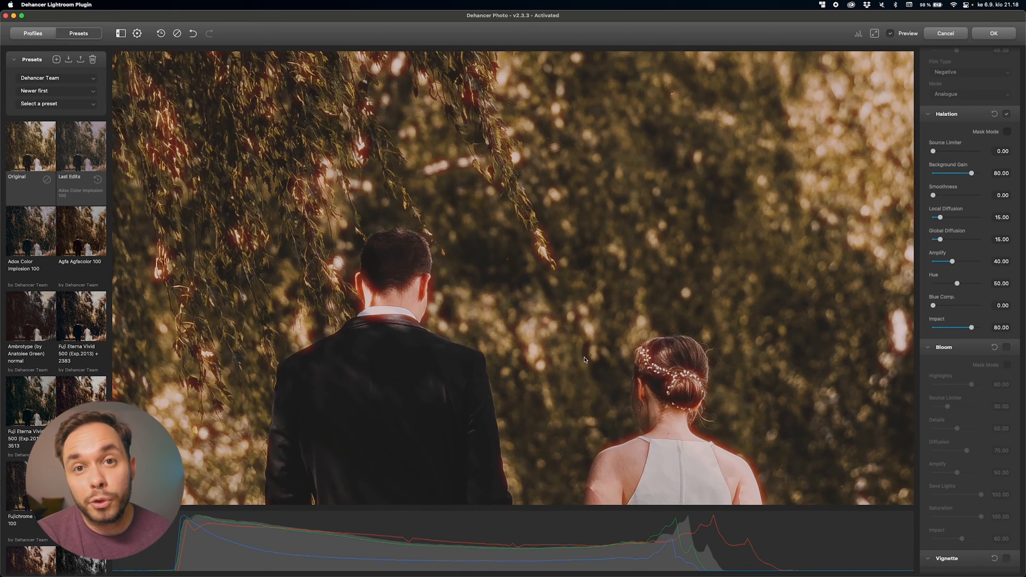
# Set the Dehancer halation Source Limiter to about 51 and Smoothness to about 38.
pyautogui.moveTo(934, 151); pyautogui.dragTo(939, 151)
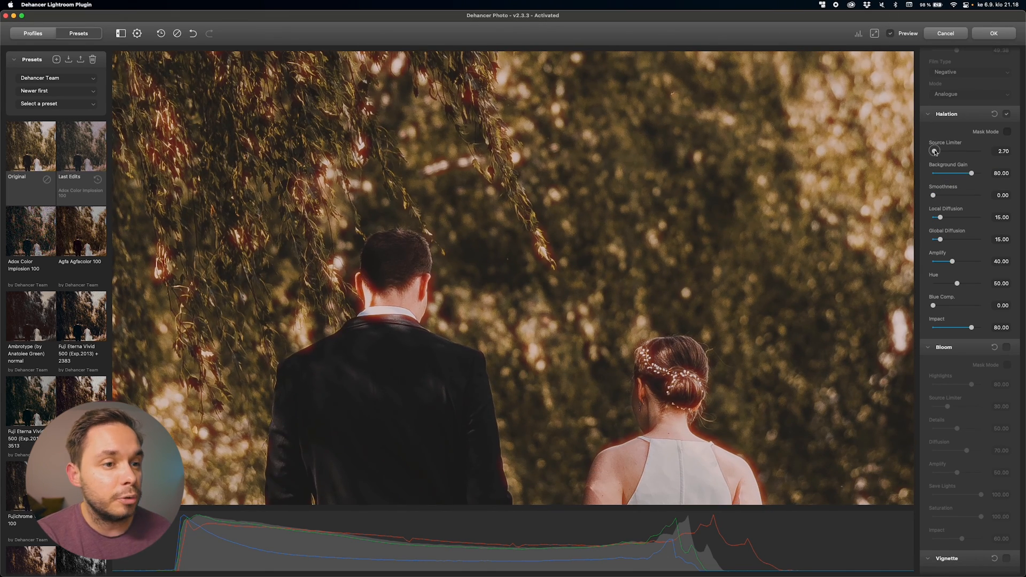
pyautogui.moveTo(935, 151); pyautogui.dragTo(956, 151)
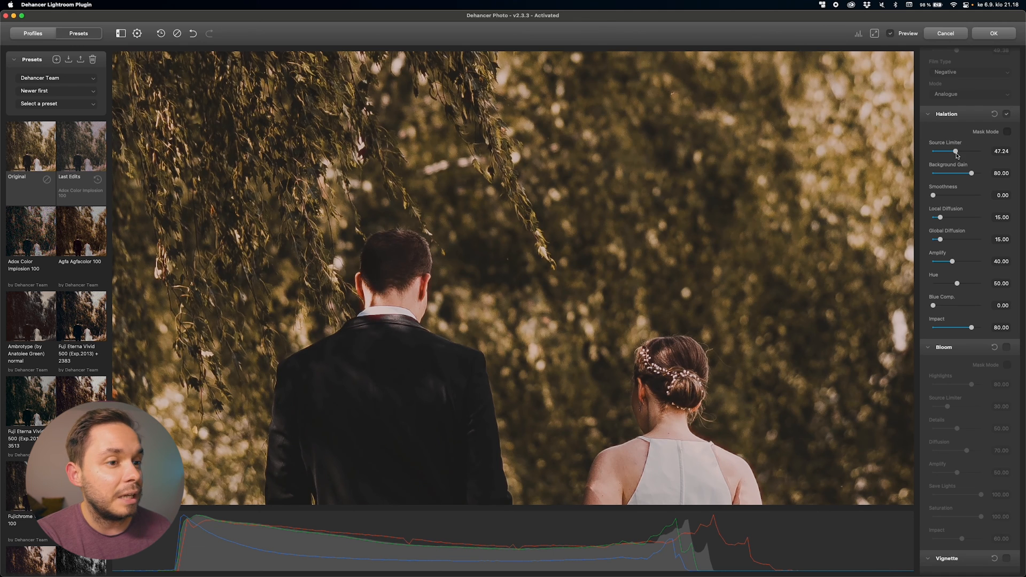
pyautogui.moveTo(954, 151); pyautogui.dragTo(959, 151)
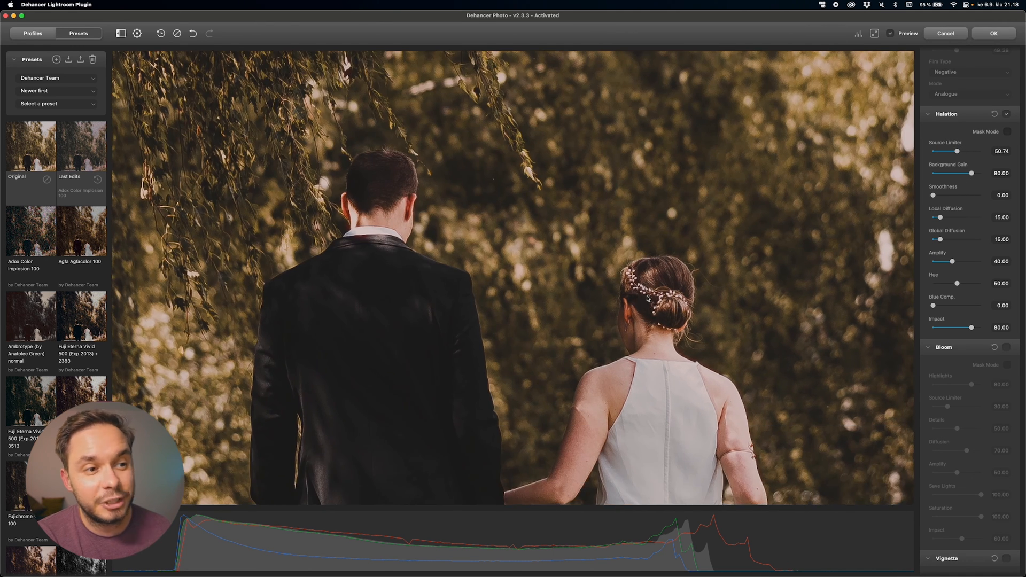
pyautogui.moveTo(933, 195); pyautogui.dragTo(945, 195)
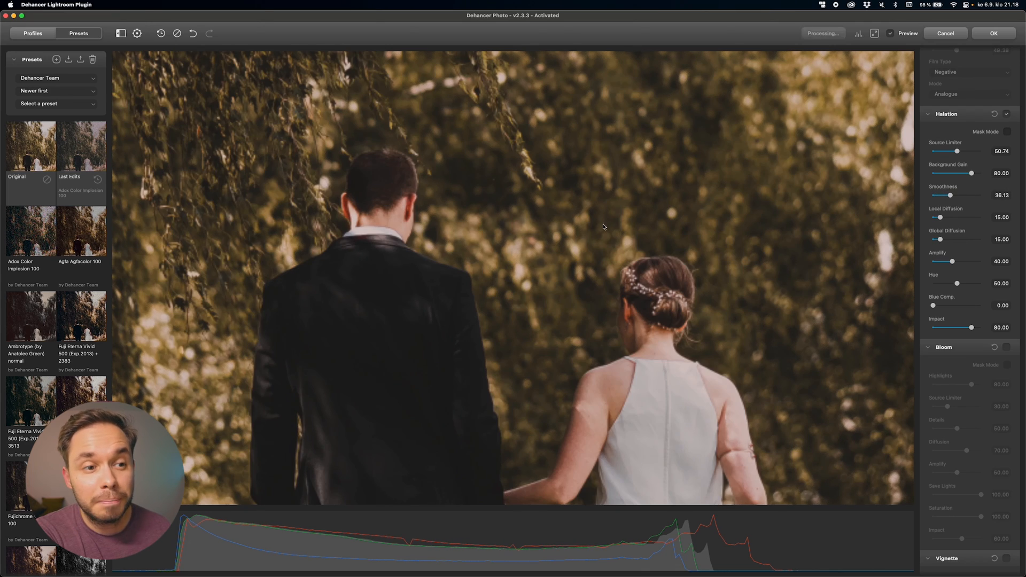
pyautogui.moveTo(959, 151); pyautogui.dragTo(944, 152)
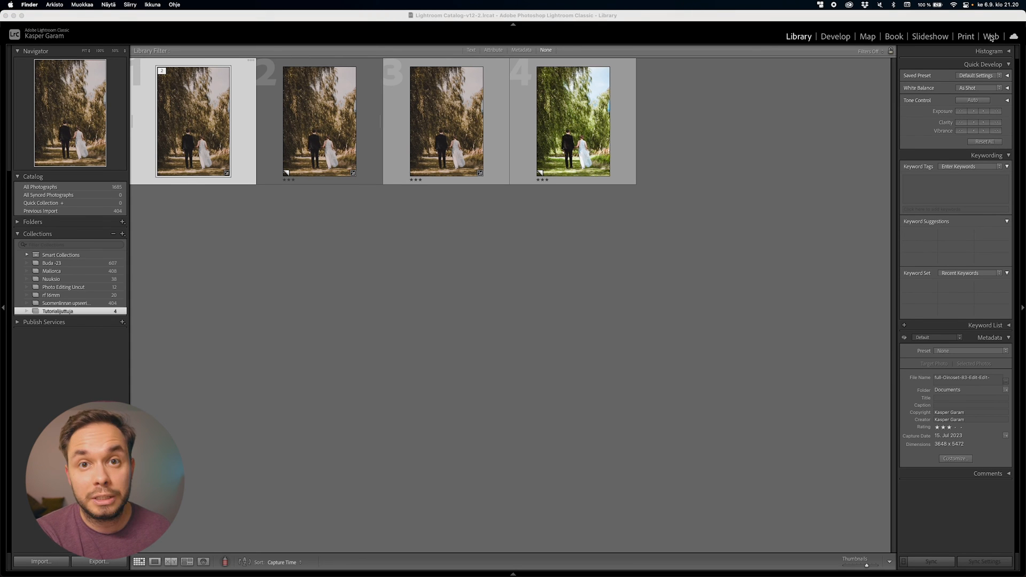
# Edit the fourth, green wedding photo in the Dehancer plugin as a copy with Lightroom adjustments.
pyautogui.rightClick(572, 123)
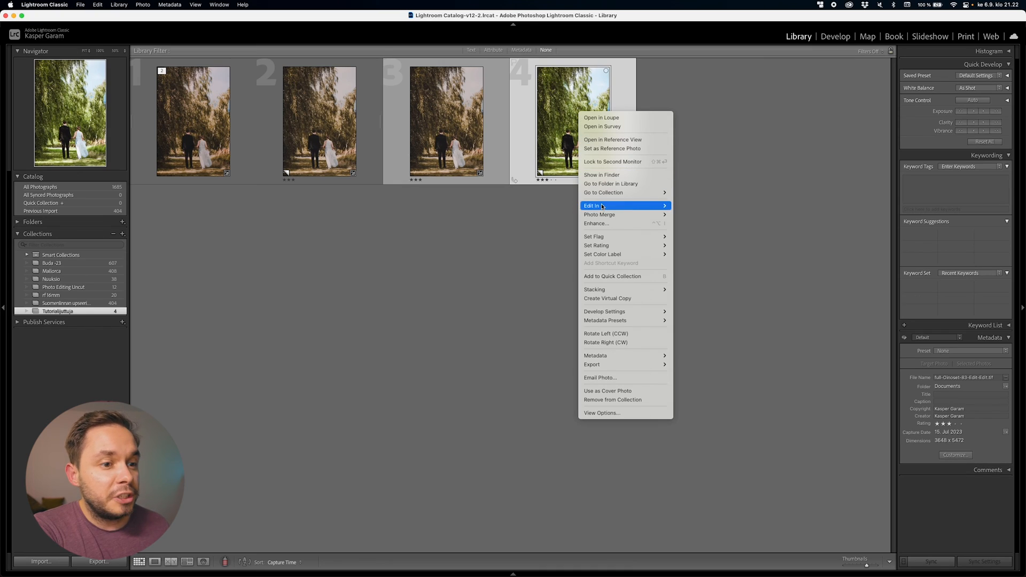
pyautogui.click(592, 206)
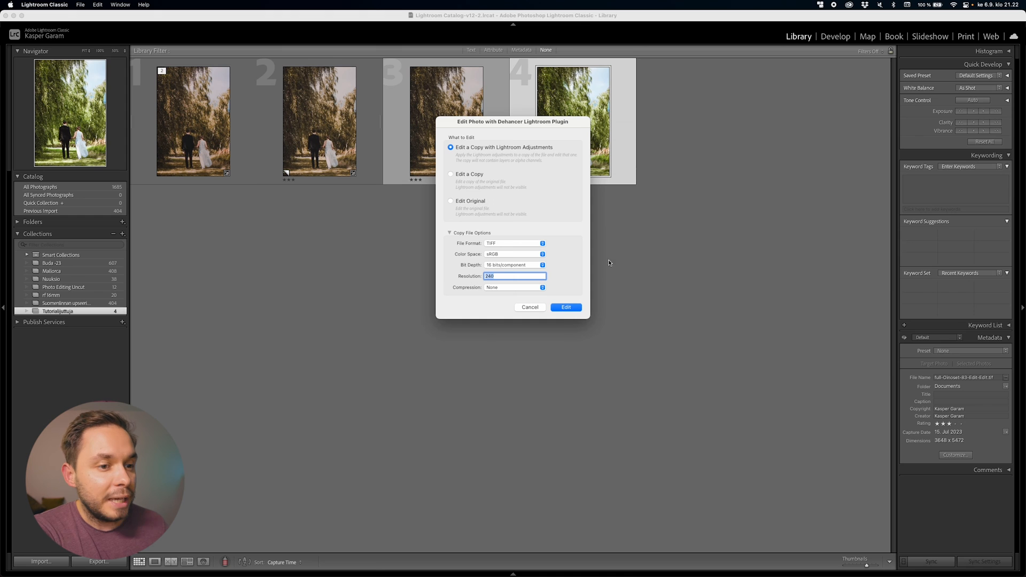
pyautogui.click(566, 307)
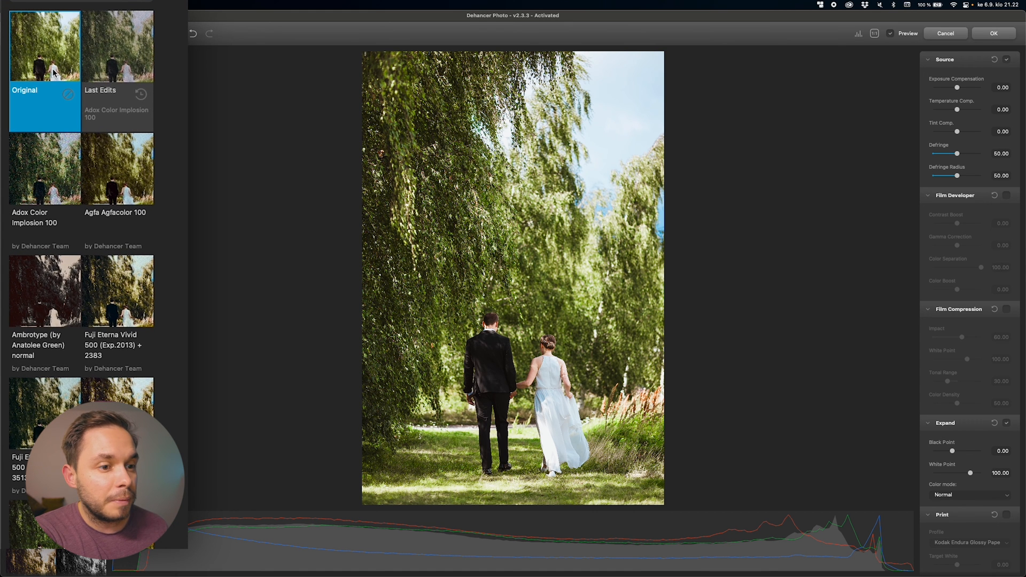
# Apply the Lomochrome Metropolis XR 100-400 preset and lower Bloom Source Limiter to about 15.
pyautogui.click(44, 290)
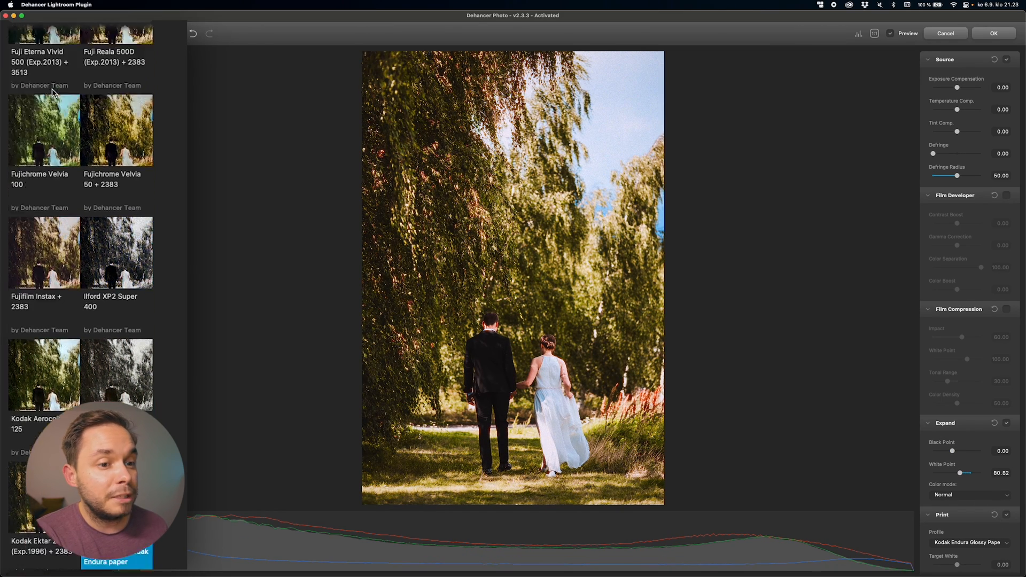
pyautogui.scroll(-3)
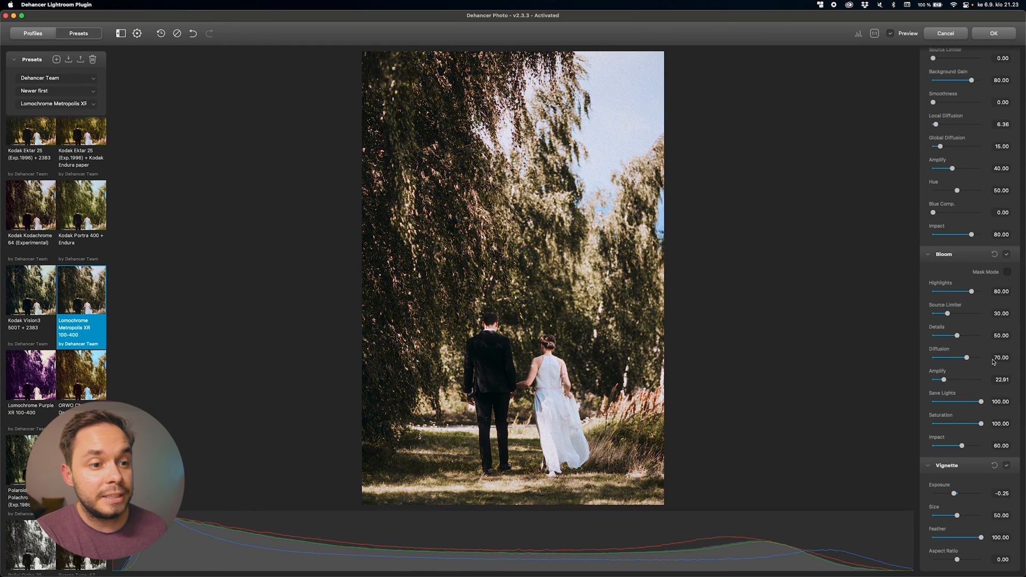
pyautogui.moveTo(959, 313); pyautogui.dragTo(939, 314)
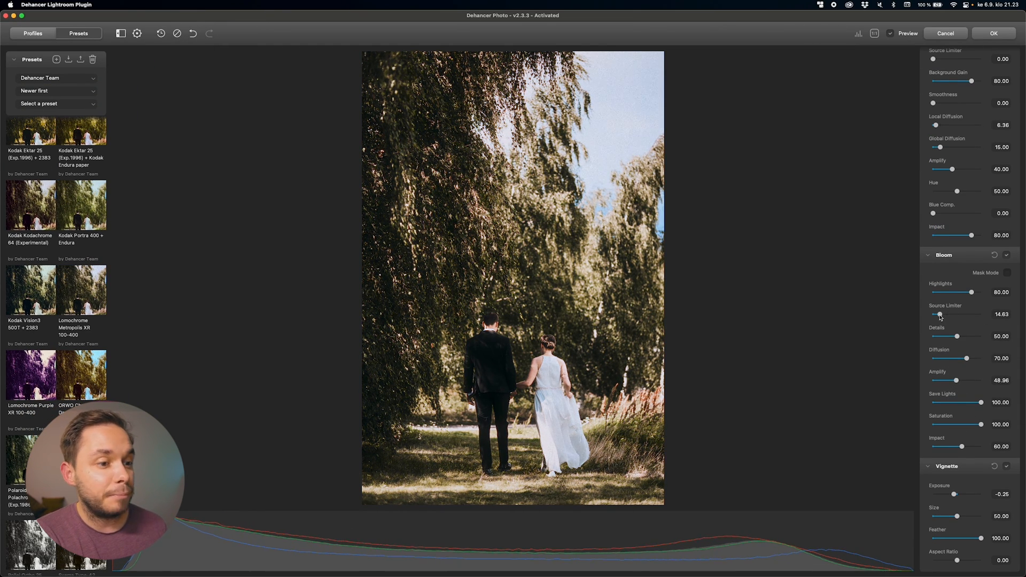